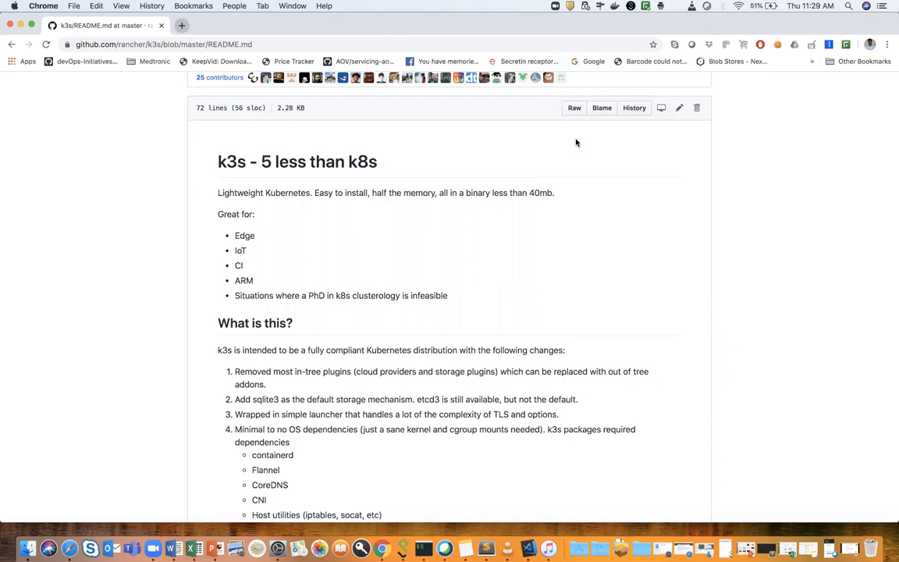
mouse_move(236, 295)
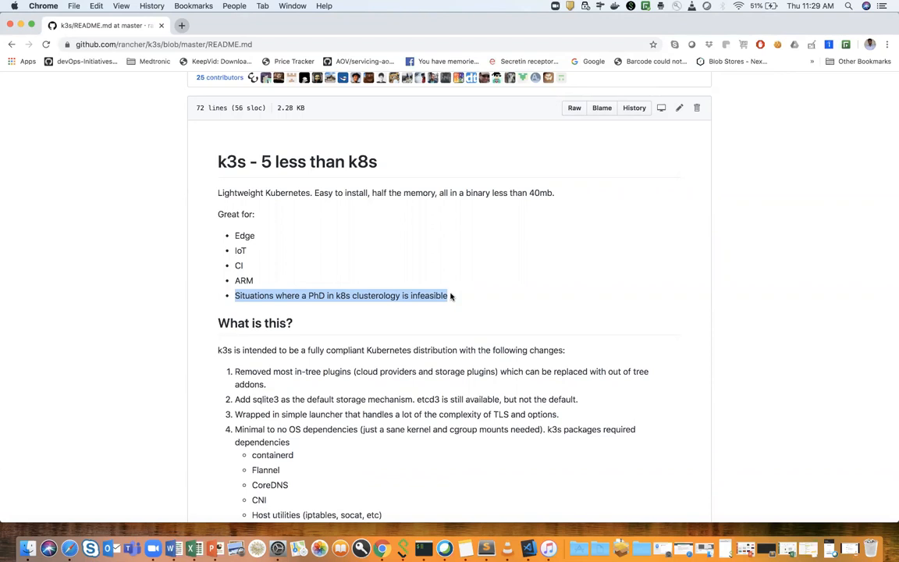
Step: Review the k3s README dependencies, picking out containerd in the list
scroll(down, 3)
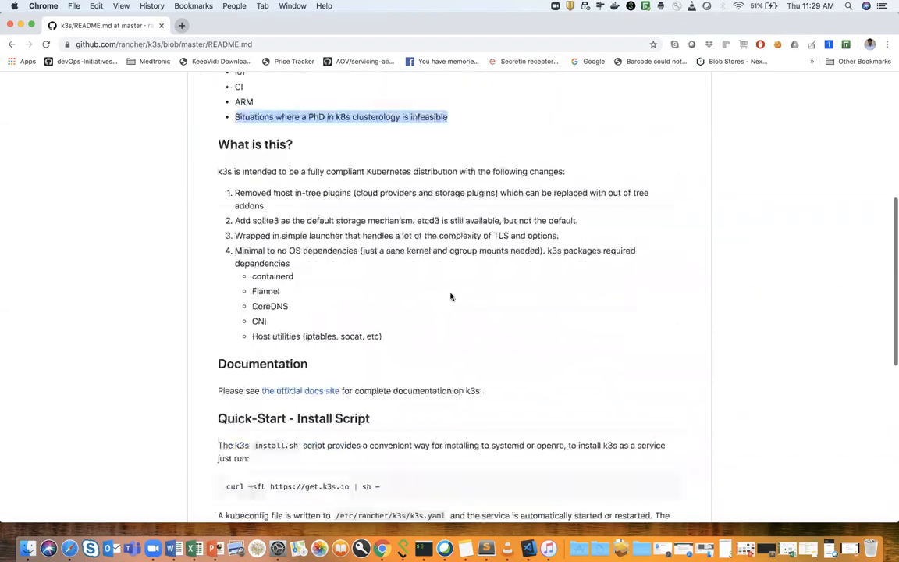
scroll(down, 3)
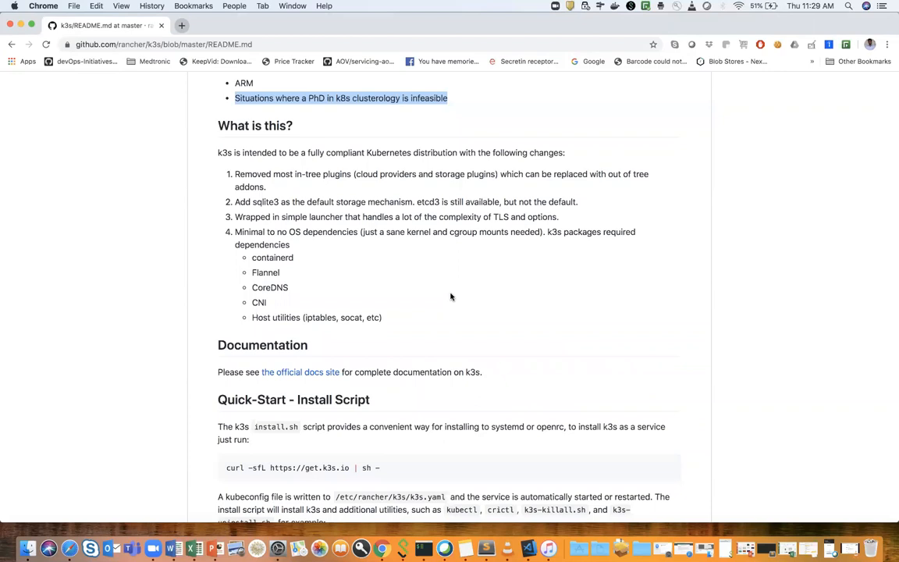
mouse_move(293, 257)
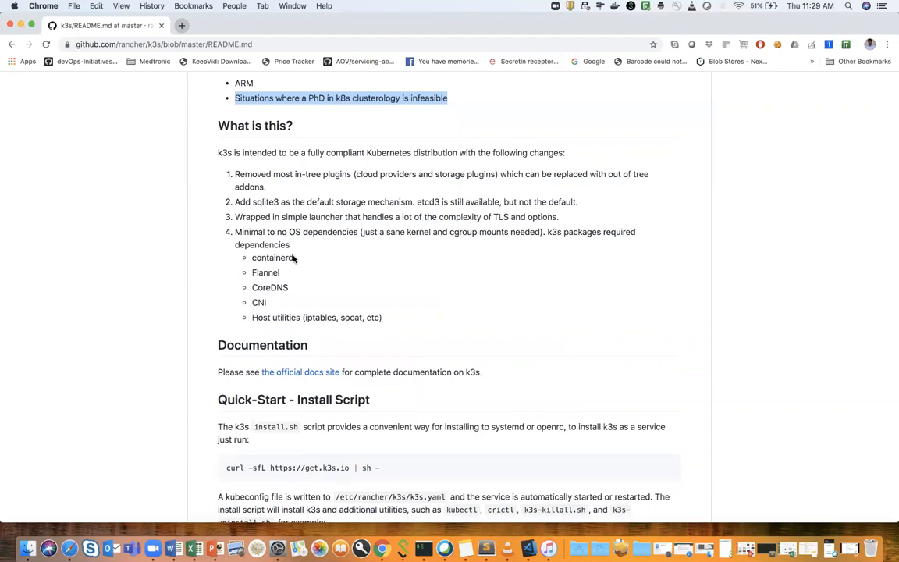
double_click(272, 257)
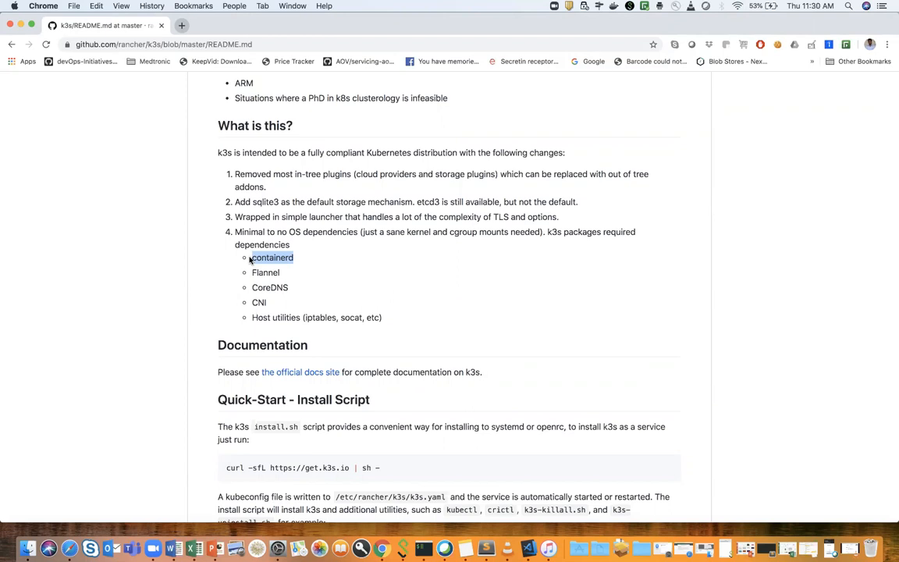
scroll(down, 3)
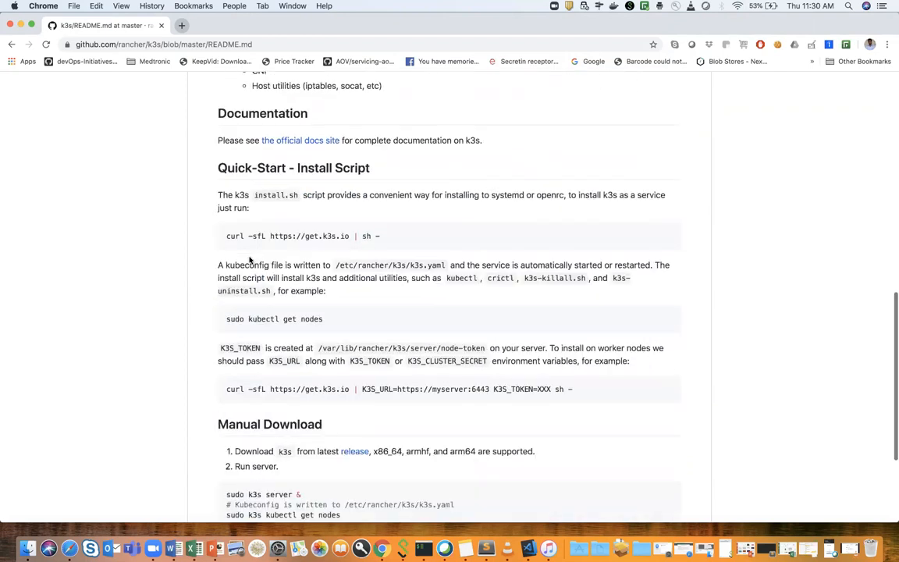
scroll(up, 3)
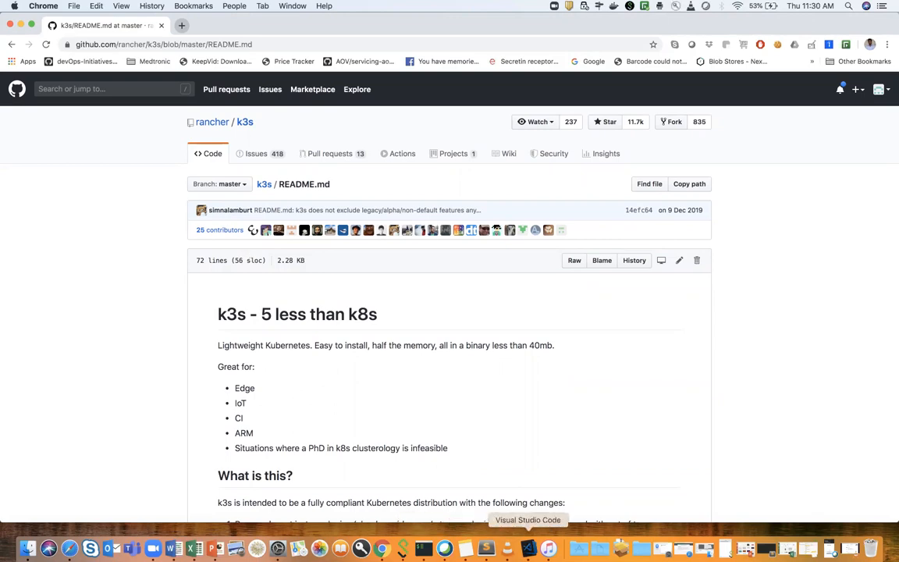
Step: Bring up the VS Code notes with the Vagrant, prerequisite, kubectl and k3s setup commands
click(527, 548)
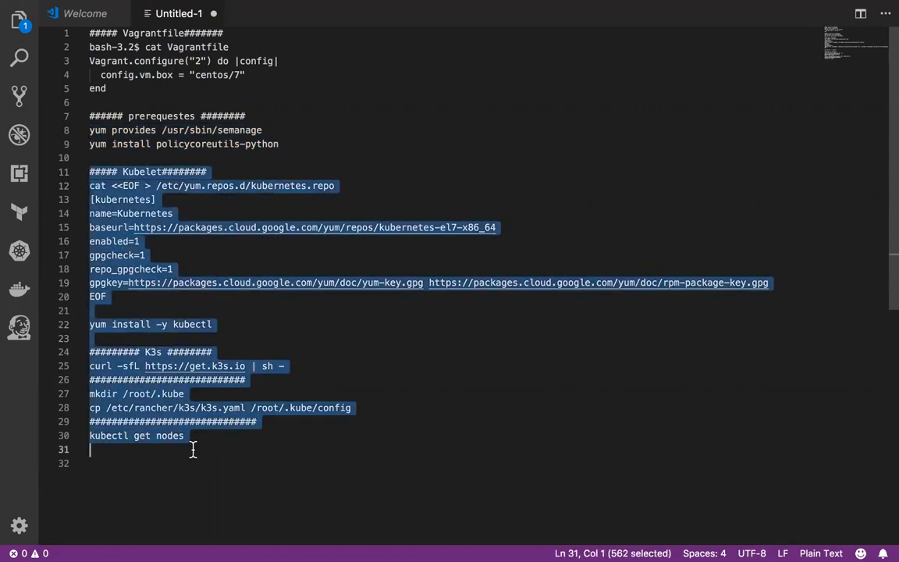
click(280, 143)
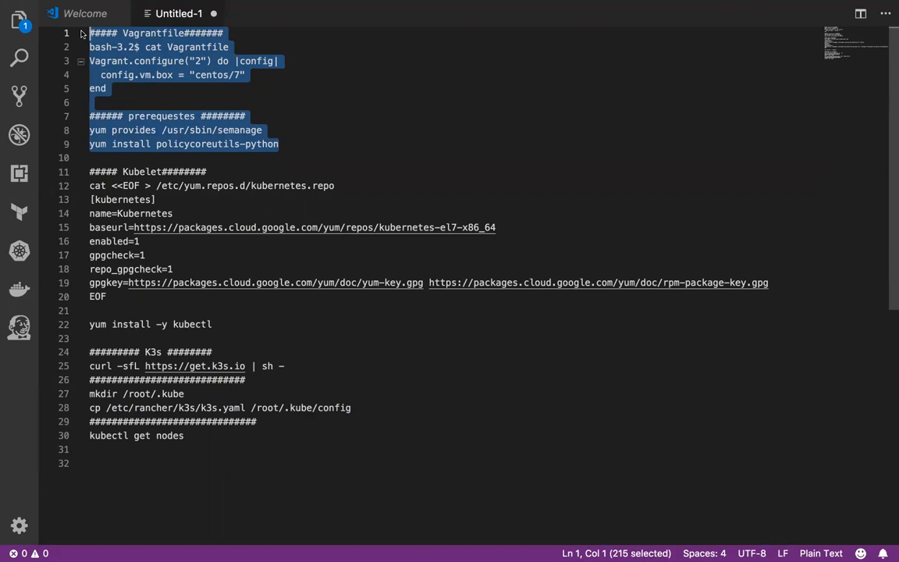
mouse_move(198, 330)
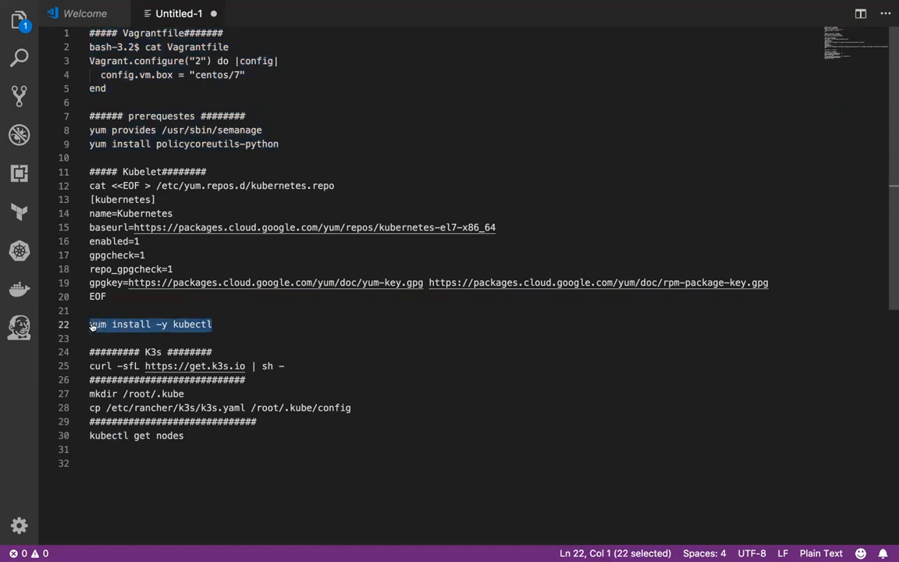
click(44, 281)
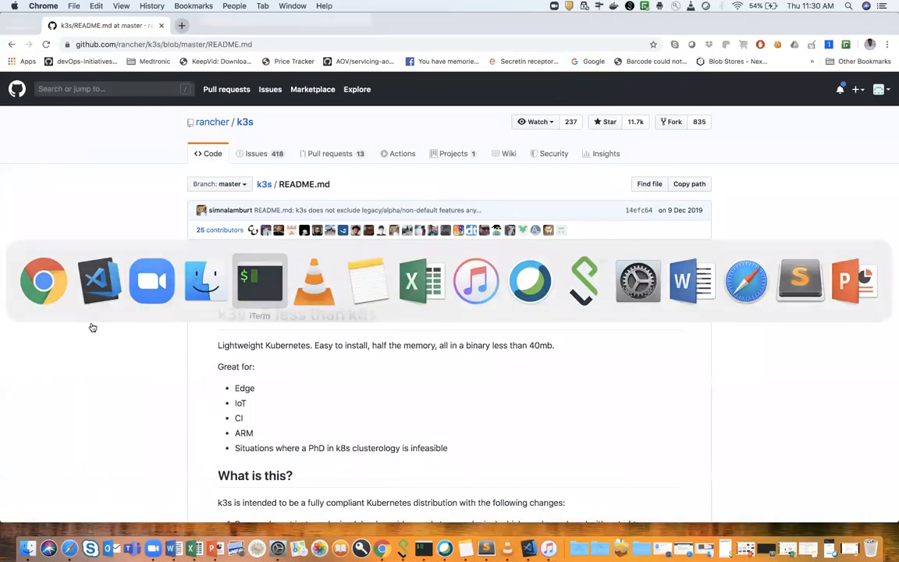
Step: Log into the default Vagrant VM with 'vagrant ssh default'
click(259, 281)
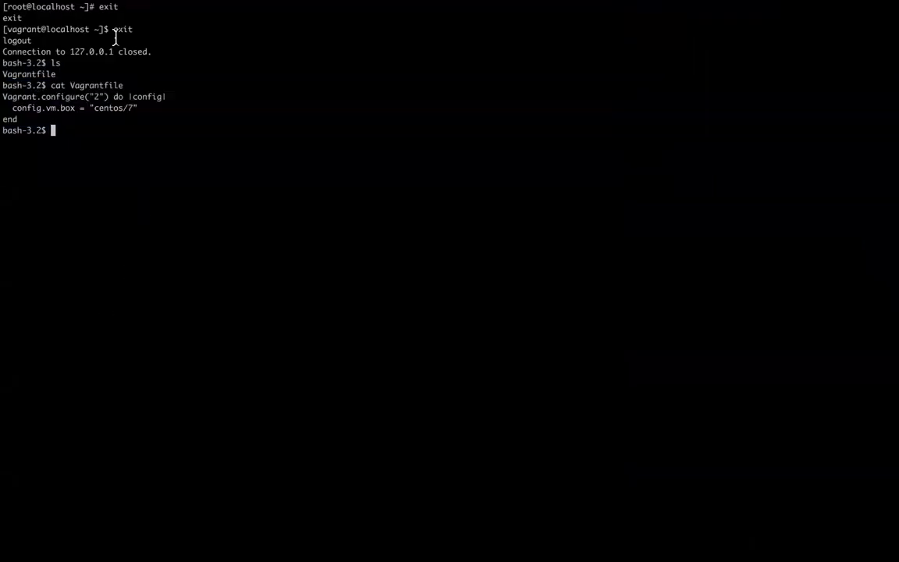
text(cat Vagrantfile va)
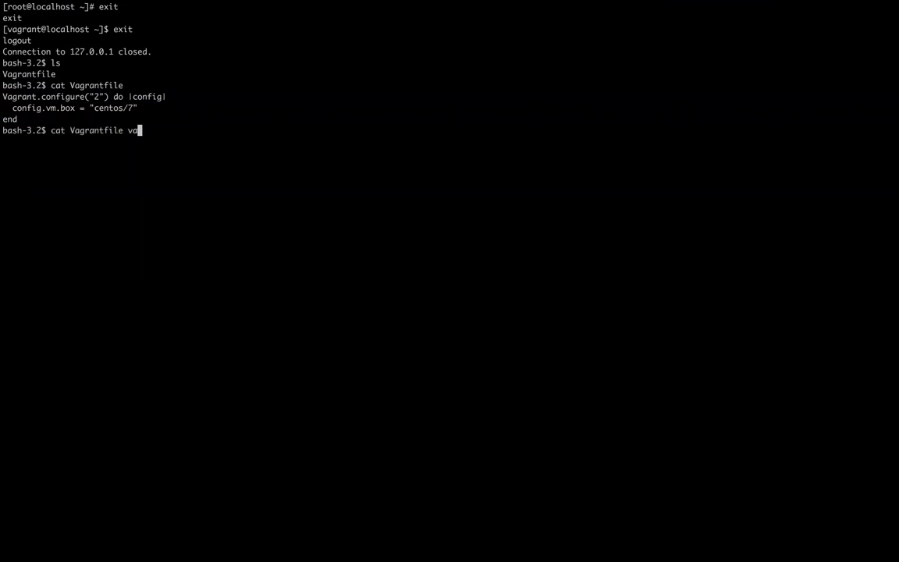
key(Return)
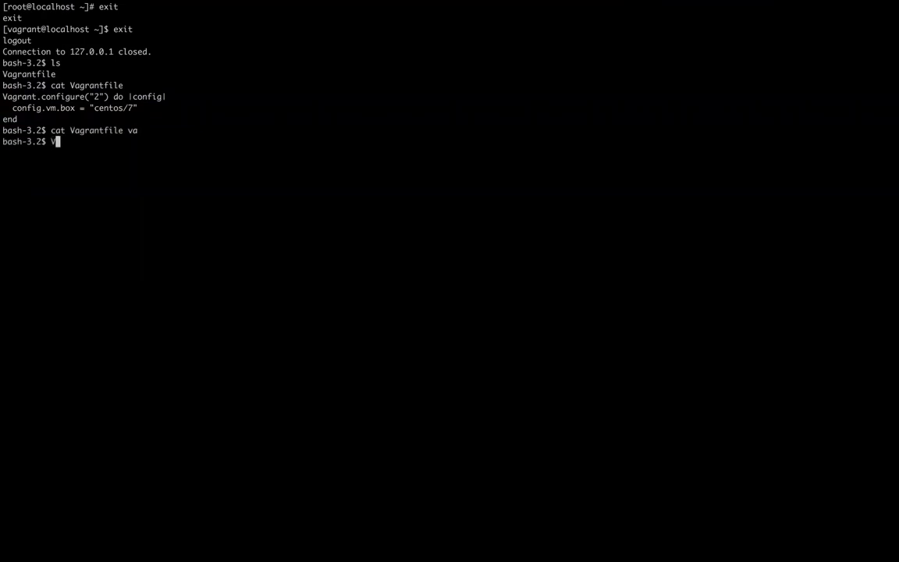
key(BackSpace)
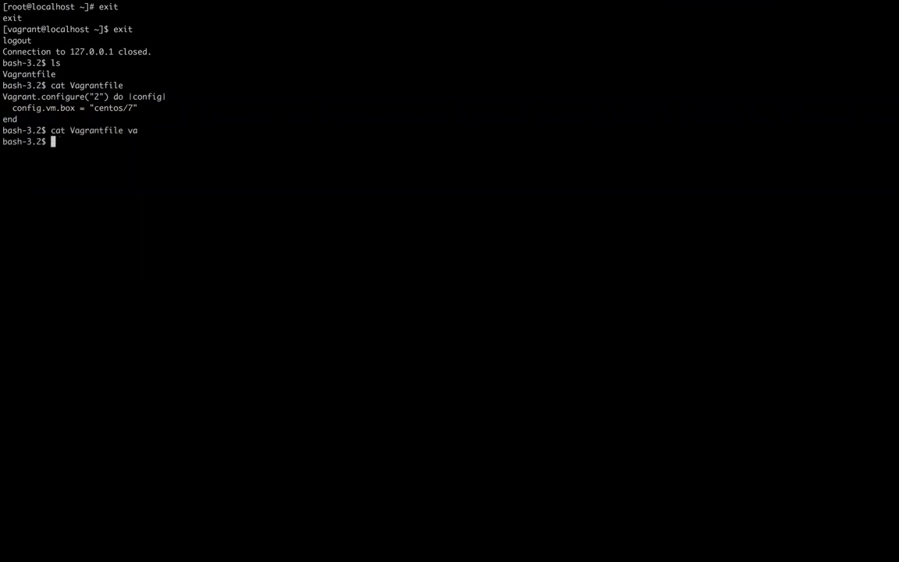
text(vagrant)
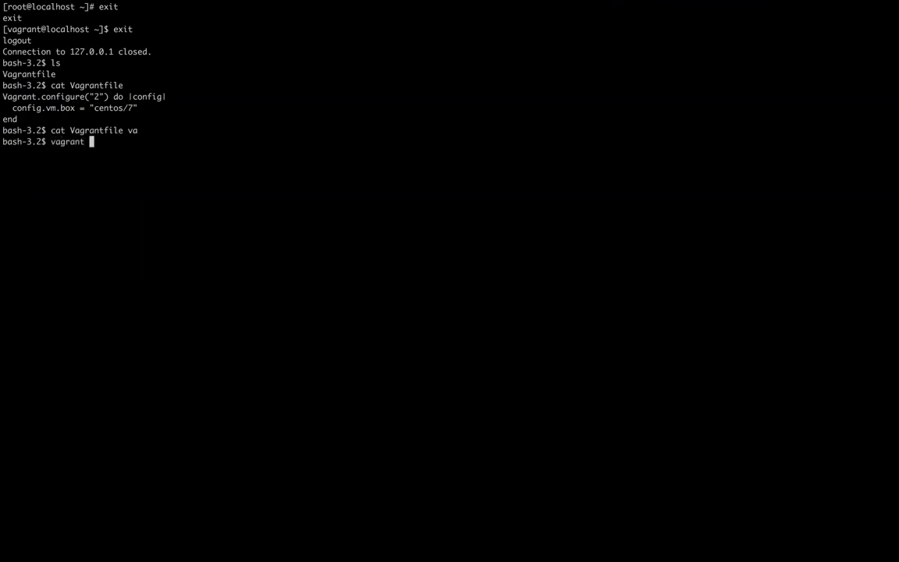
text(ssh def)
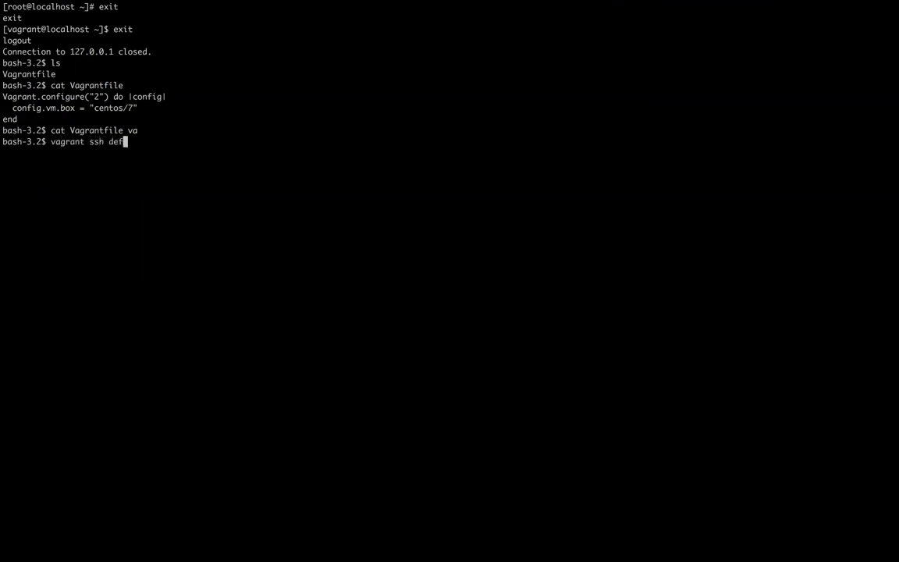
text(ault)
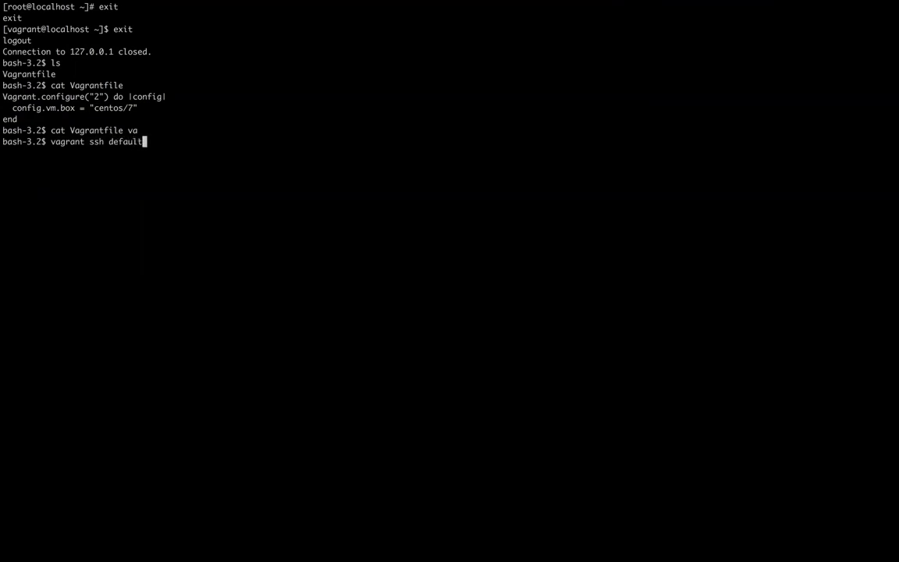
key(Return)
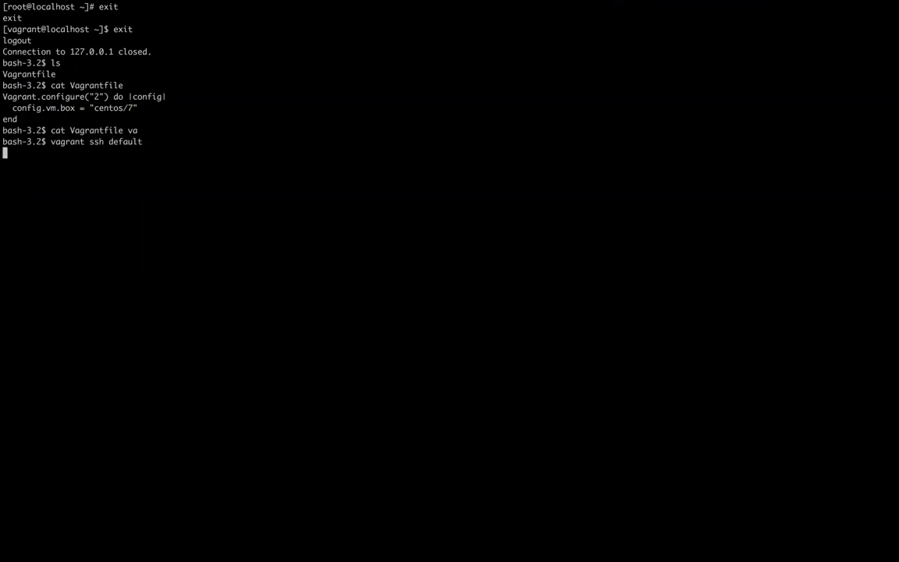
key(Return)
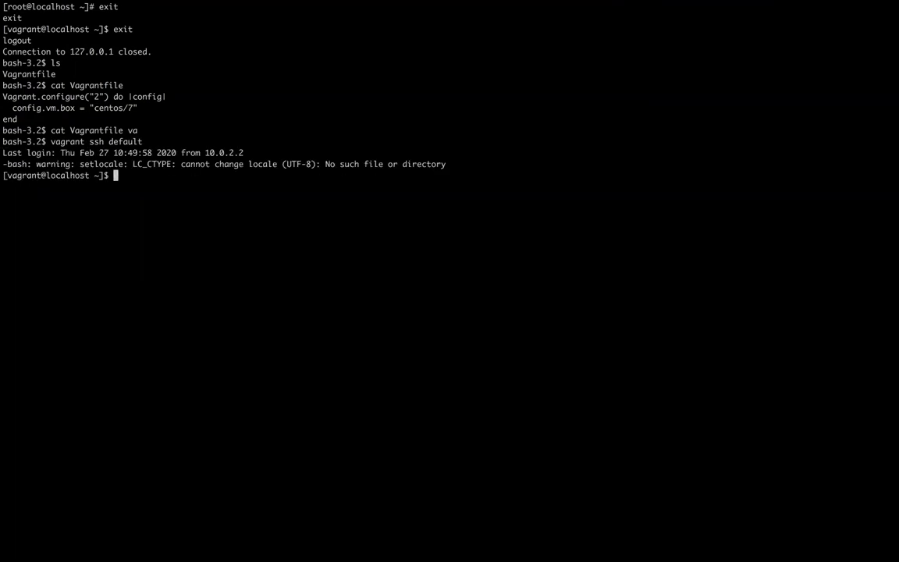
Step: Run docker on the VM and find the command is not installed
text(ku)
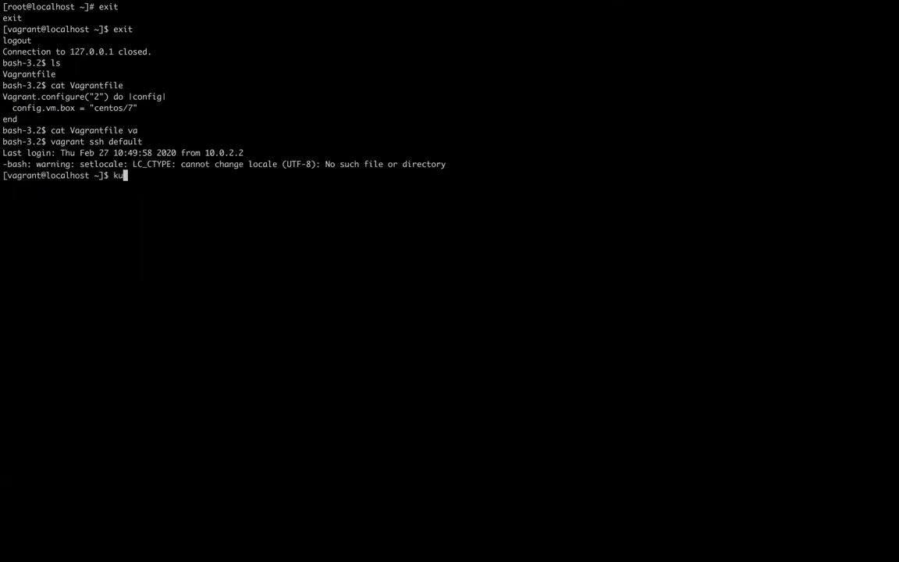
text(docer)
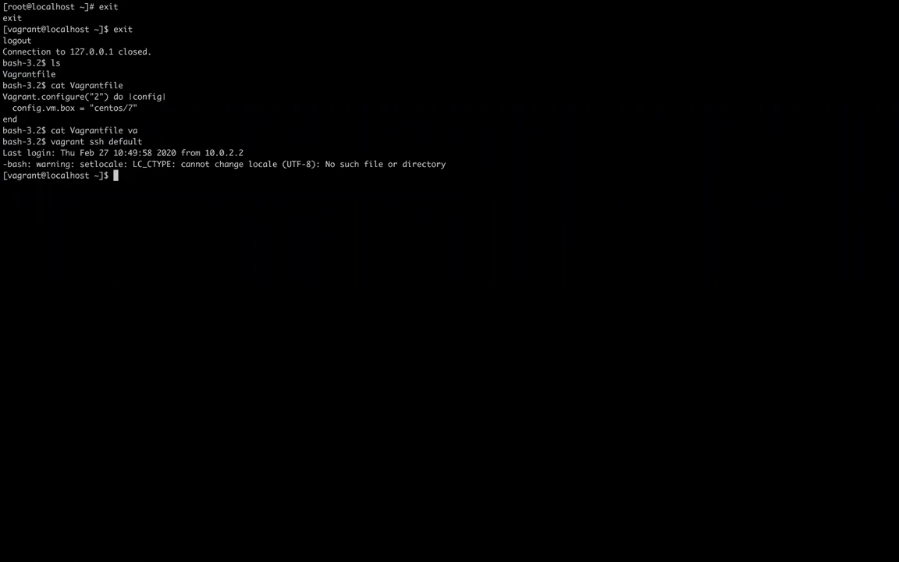
text(docker)
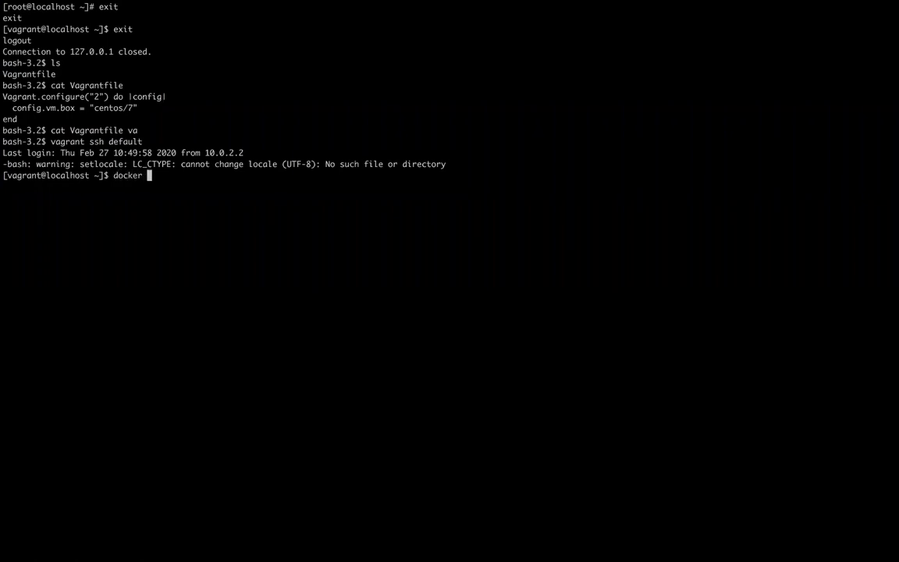
key(Return)
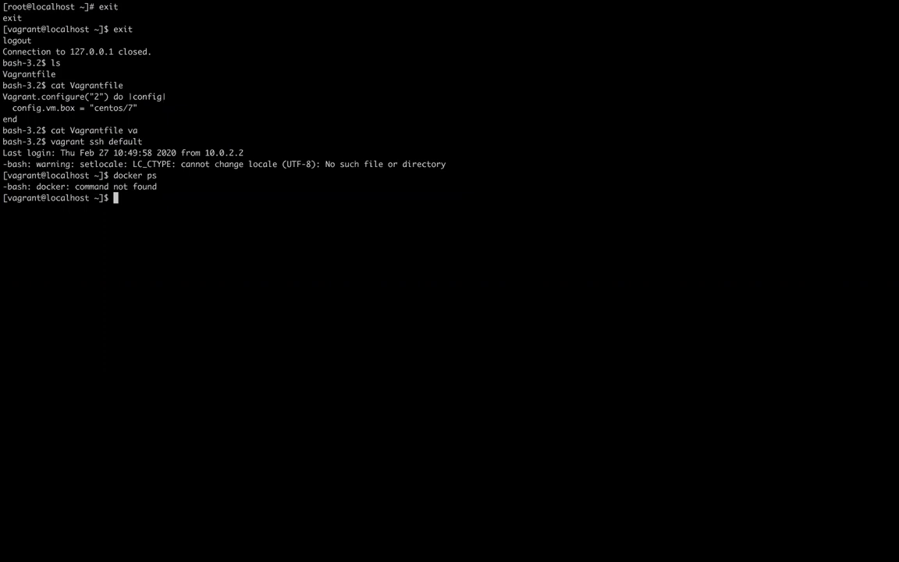
Step: Install kubectl 1.17.3 with yum, switching to root via sudo su after the first attempt is refused
text(yum install -y kubectl)
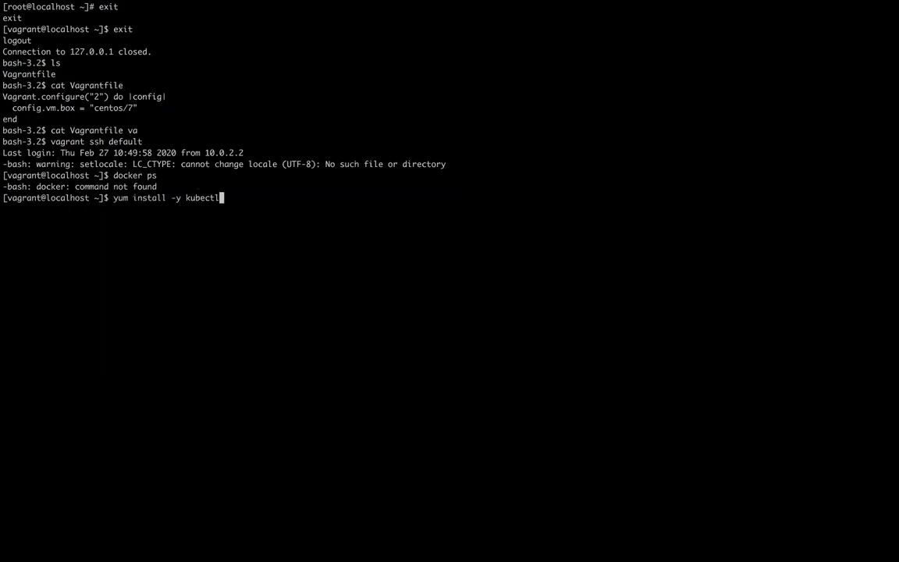
key(Return)
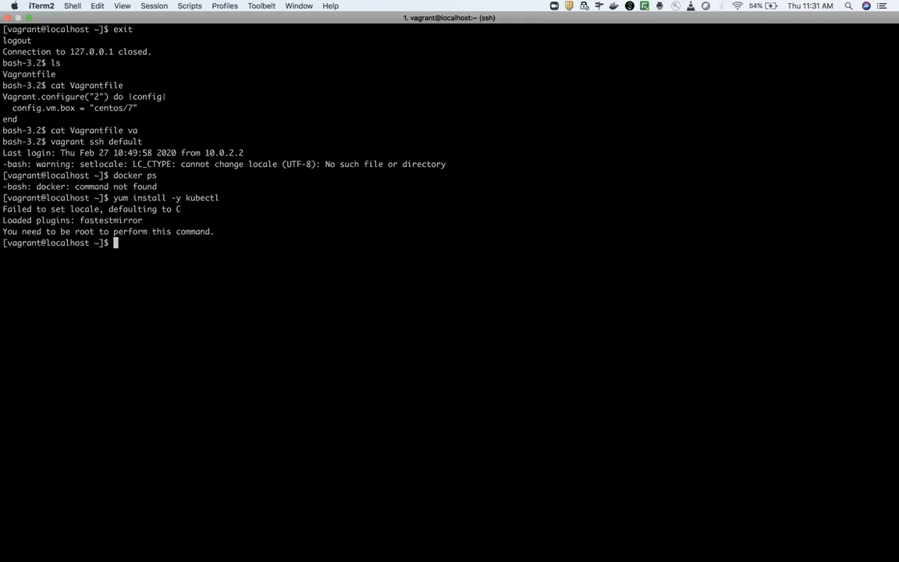
text(sudo su)
text(yum install -y kubectl)
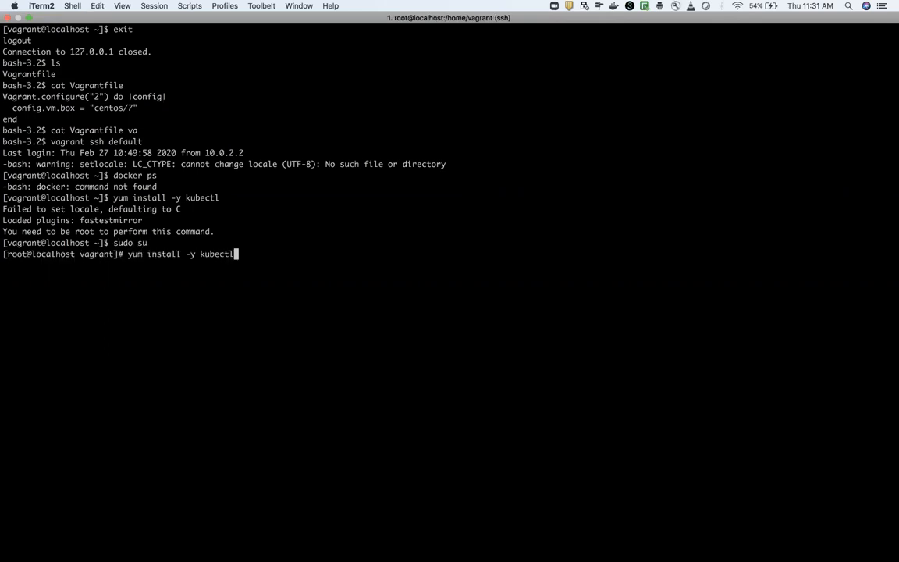
key(Return)
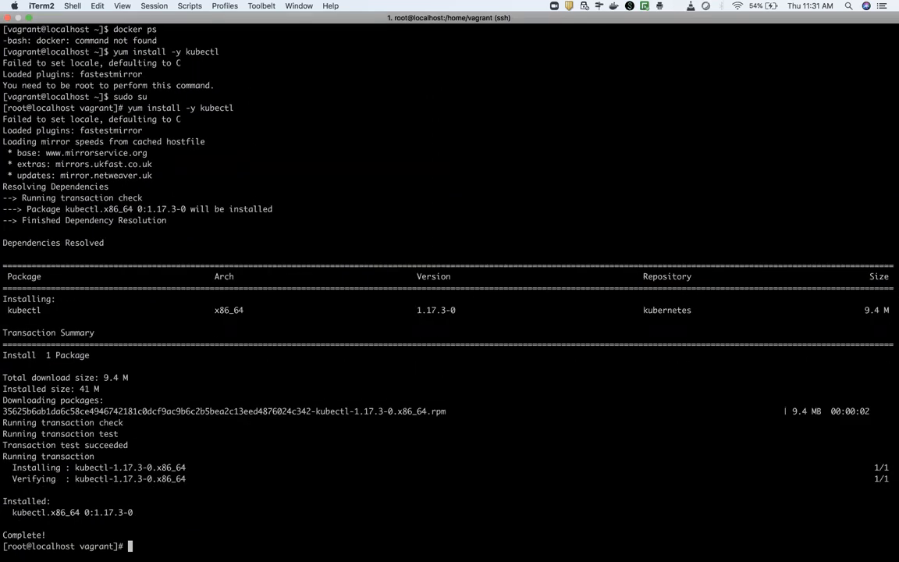
text(kubectl)
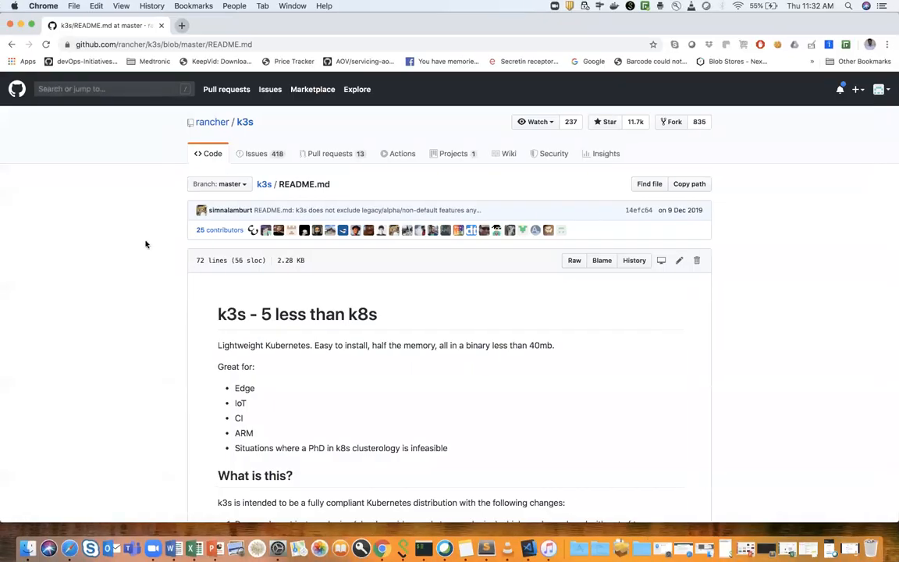
Step: Scroll the notes and README to the Quick-Start install script and Manual Download sections
scroll(down, 3)
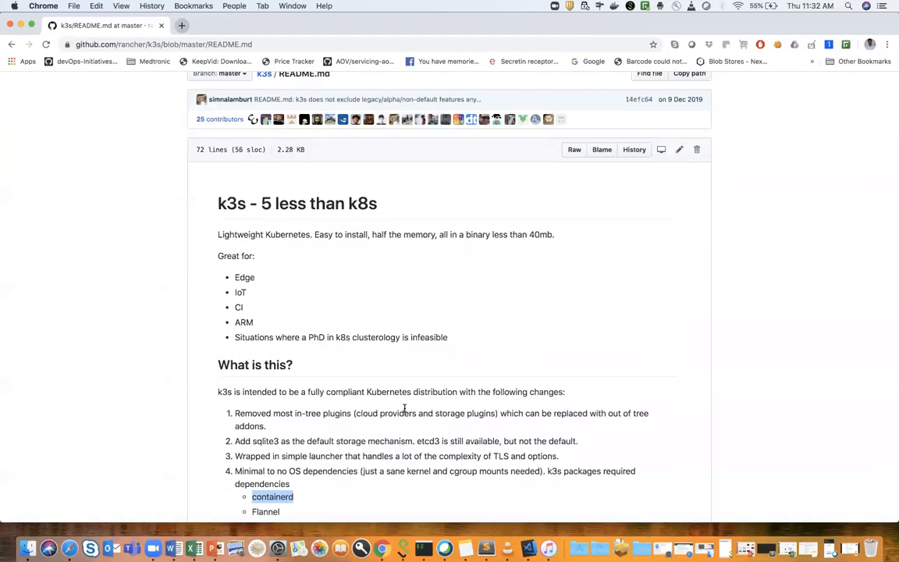
mouse_move(528, 548)
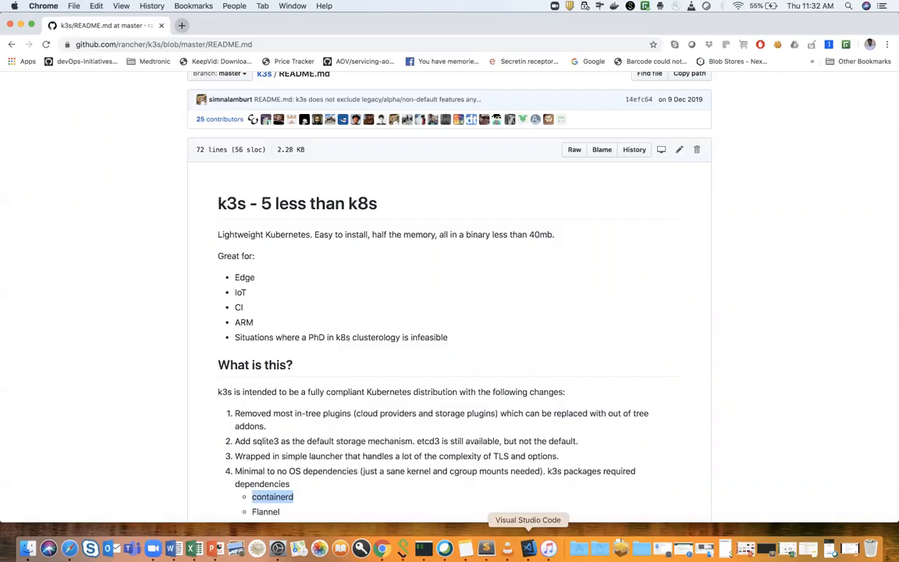
click(528, 549)
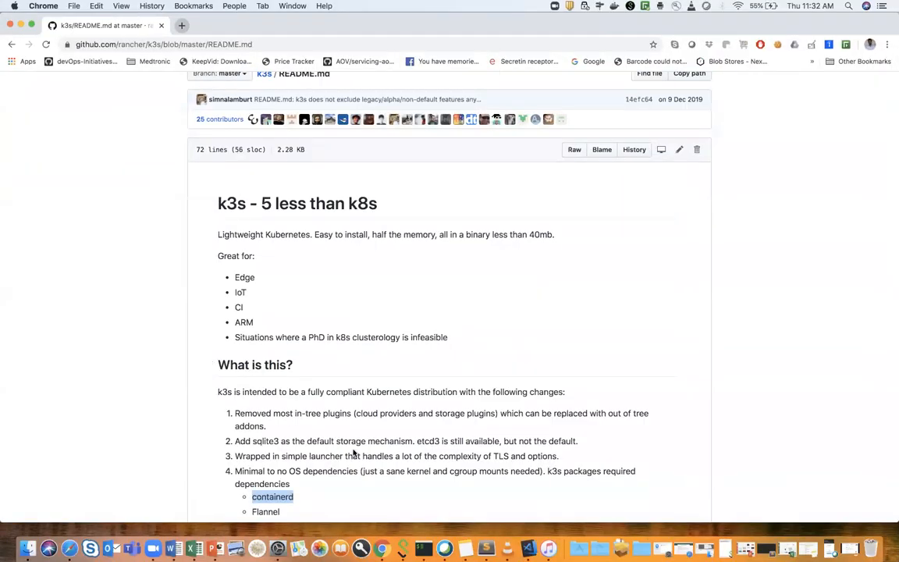
scroll(down, 3)
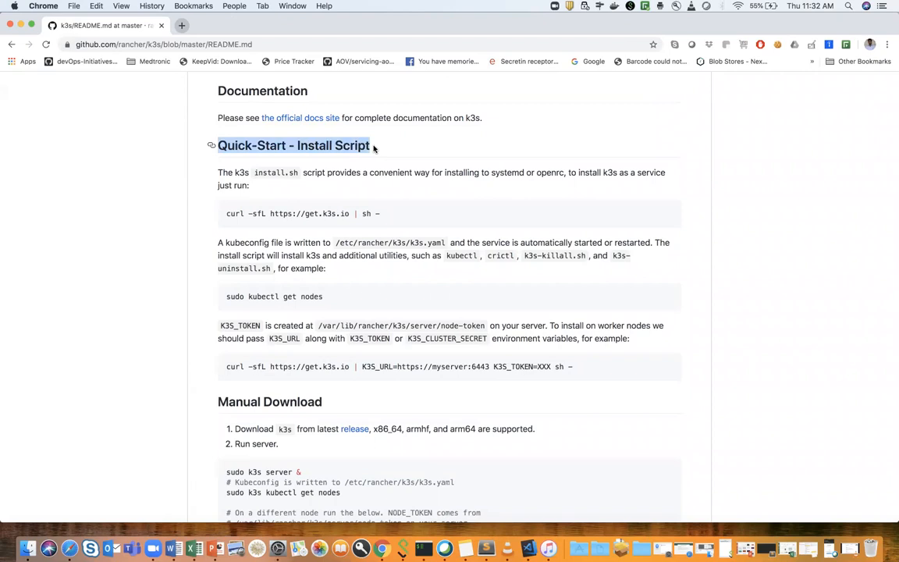
scroll(down, 3)
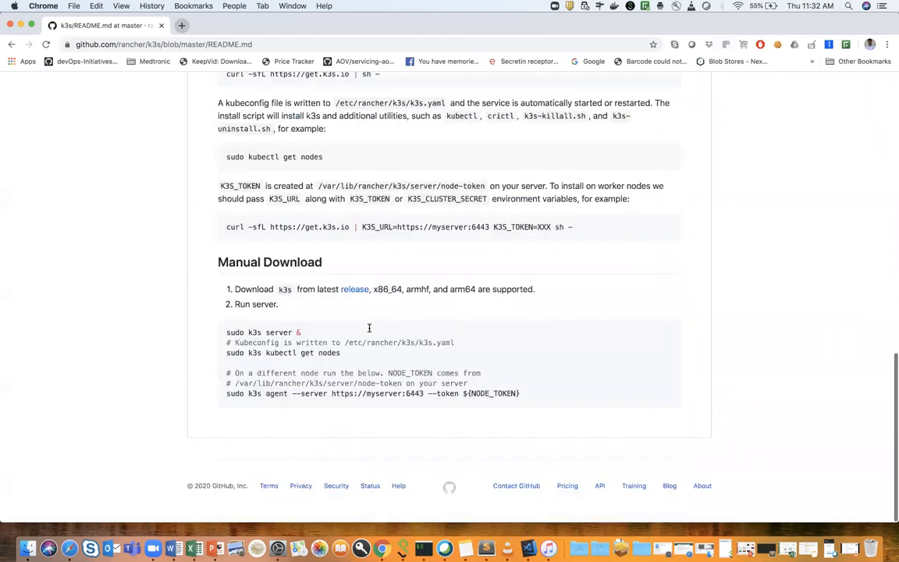
scroll(up, 3)
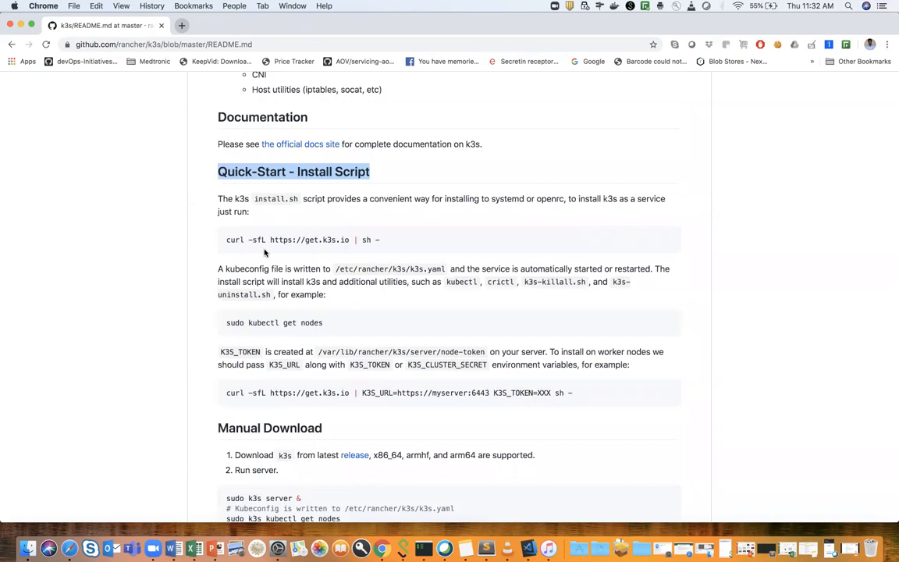
scroll(down, 3)
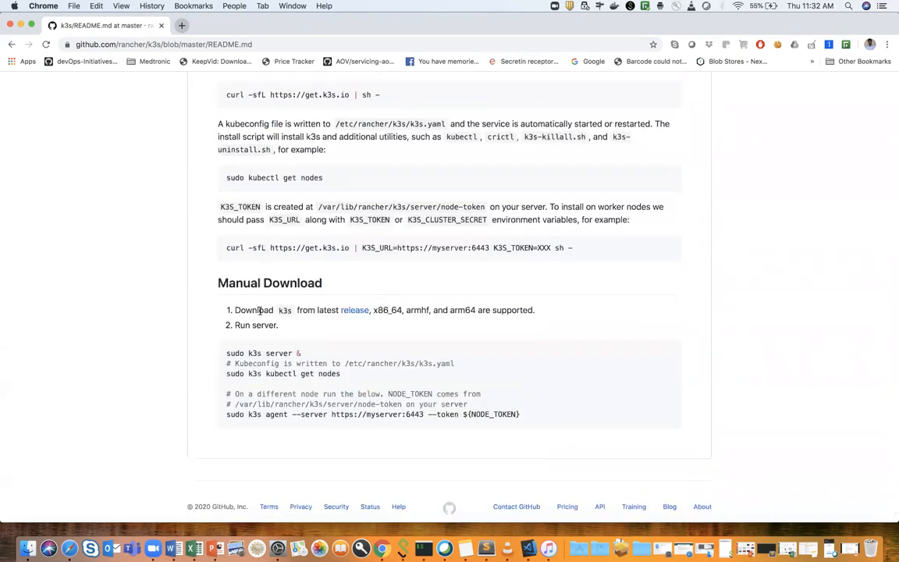
mouse_move(321, 309)
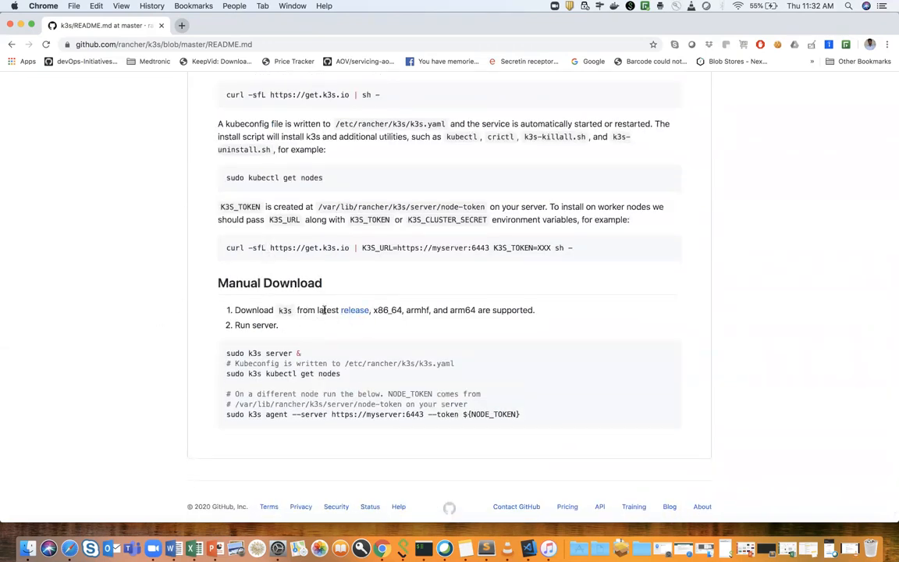
mouse_move(354, 309)
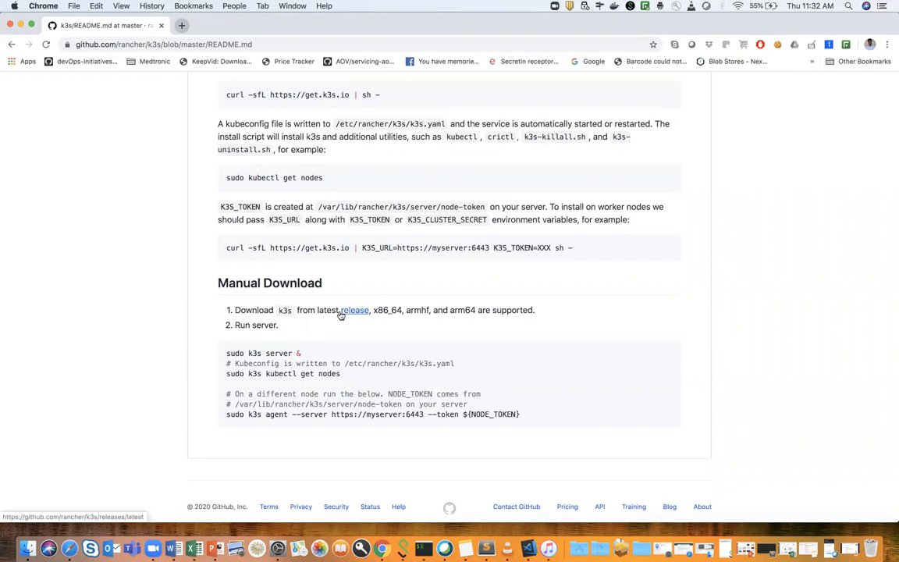
double_click(260, 353)
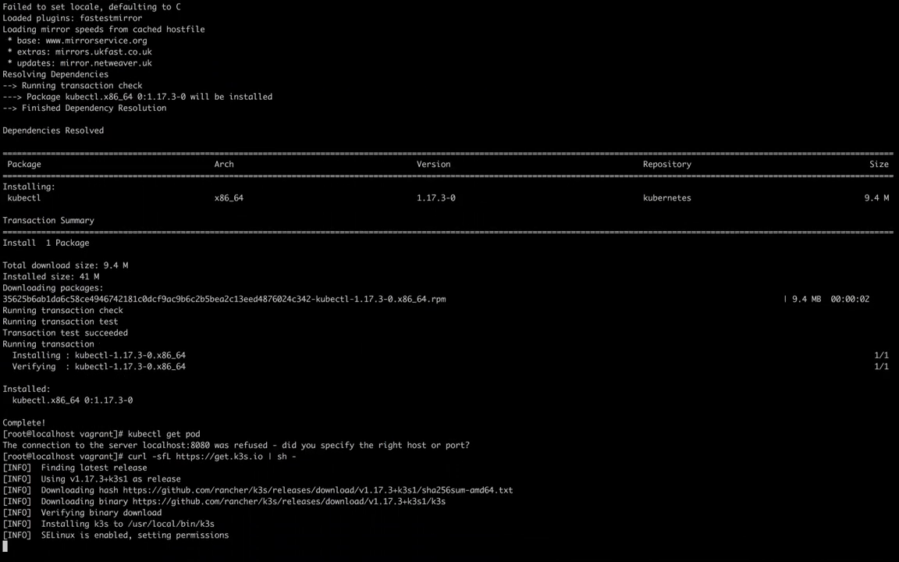
Step: After k3s installs and starts, run kubectl get pod and find localhost:8080 still refused
scroll(down, 3)
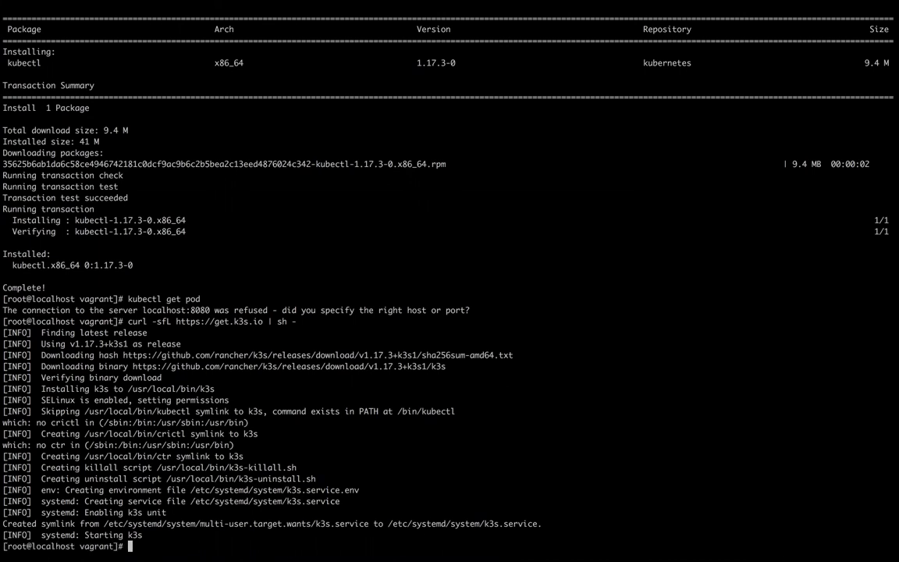
text(kubectl get pod)
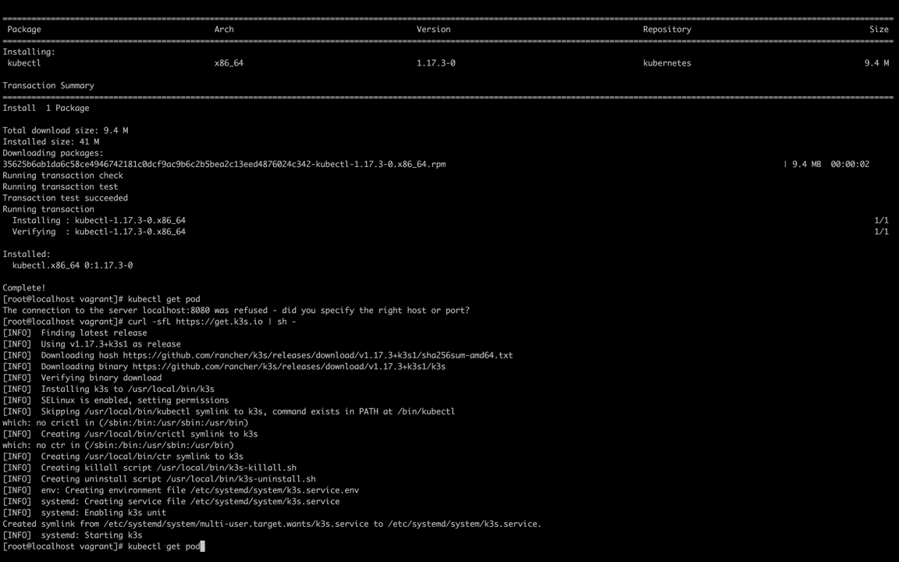
key(Return)
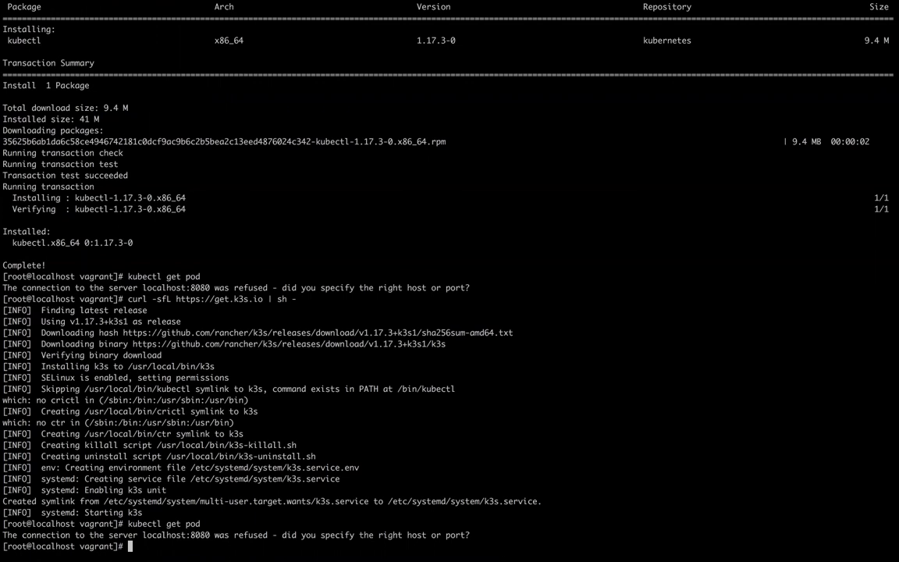
mouse_move(275, 365)
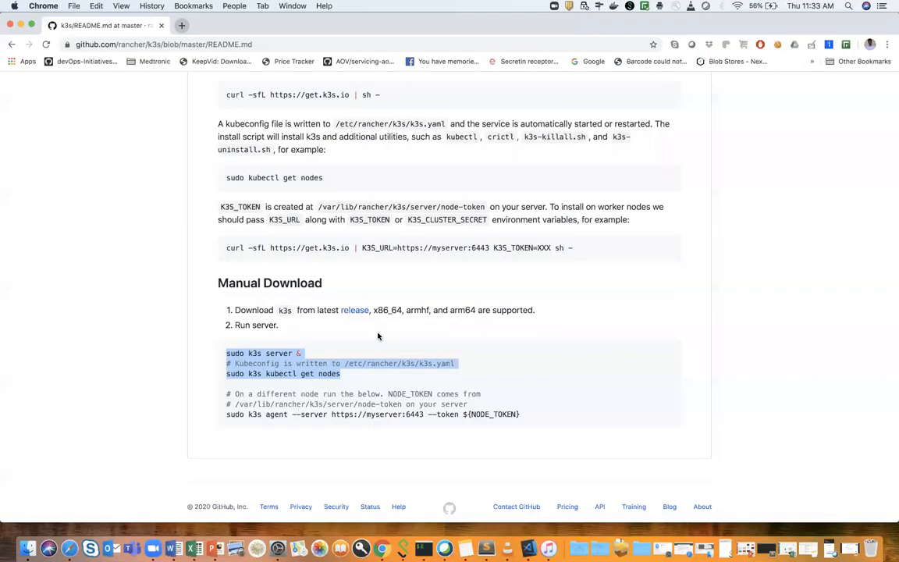
Step: Pick out the kubeconfig path /etc/rancher/k3s/k3s.yaml in the README Quick-Start
scroll(up, 3)
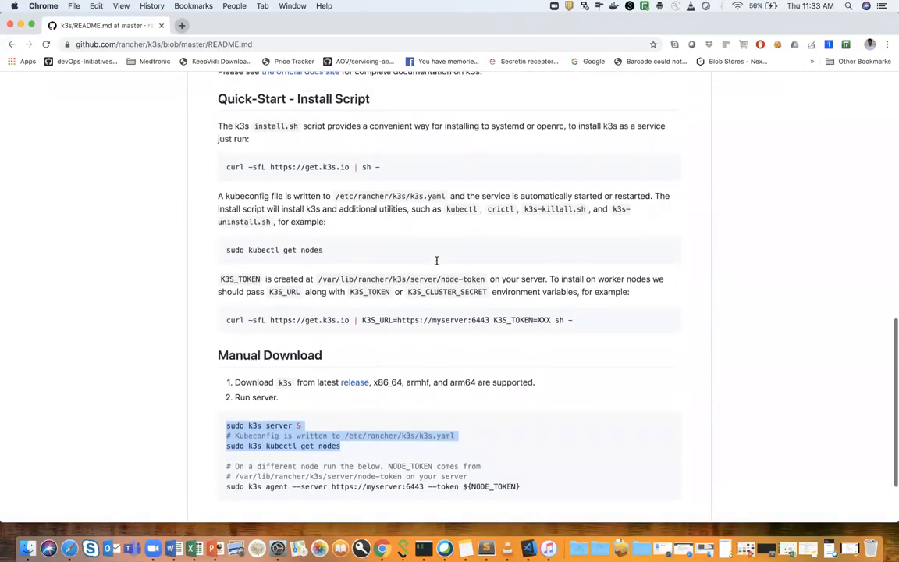
scroll(up, 3)
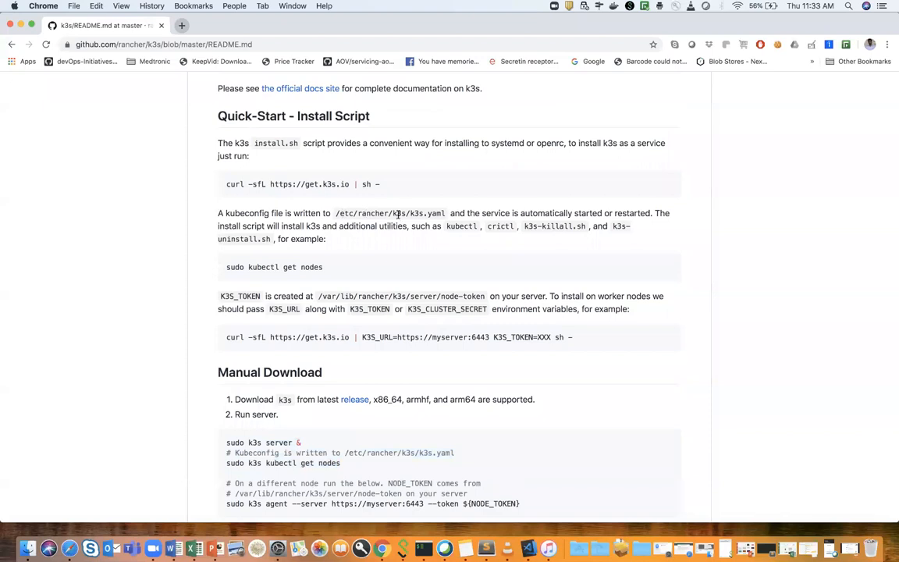
double_click(356, 212)
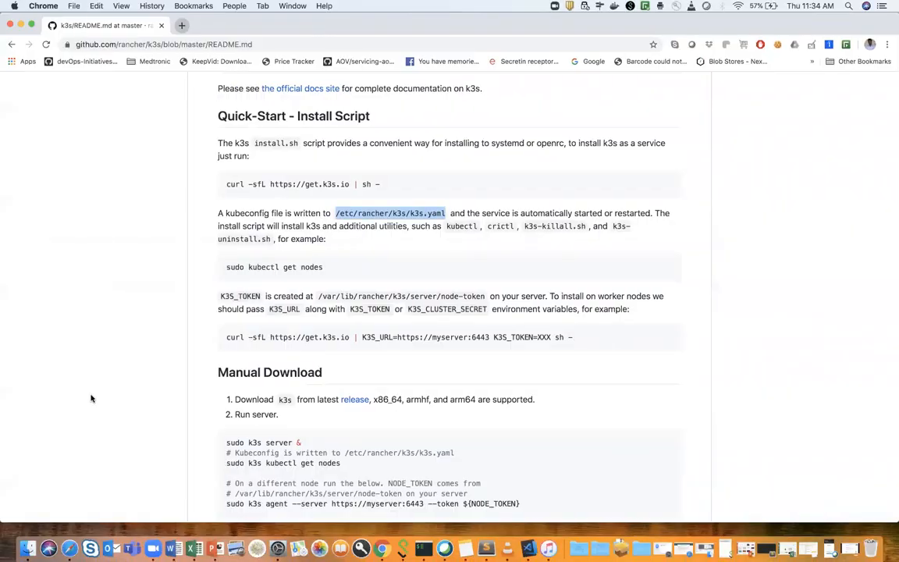
mouse_move(151, 281)
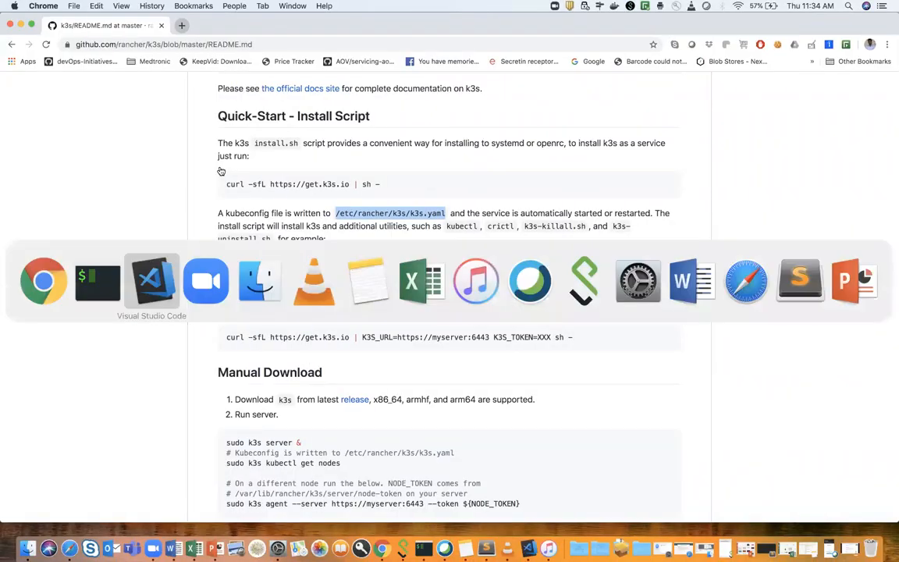
Step: Copy the k3s kubeconfig to /root/.kube/config and list the node localhost.localdomain as Ready
click(152, 281)
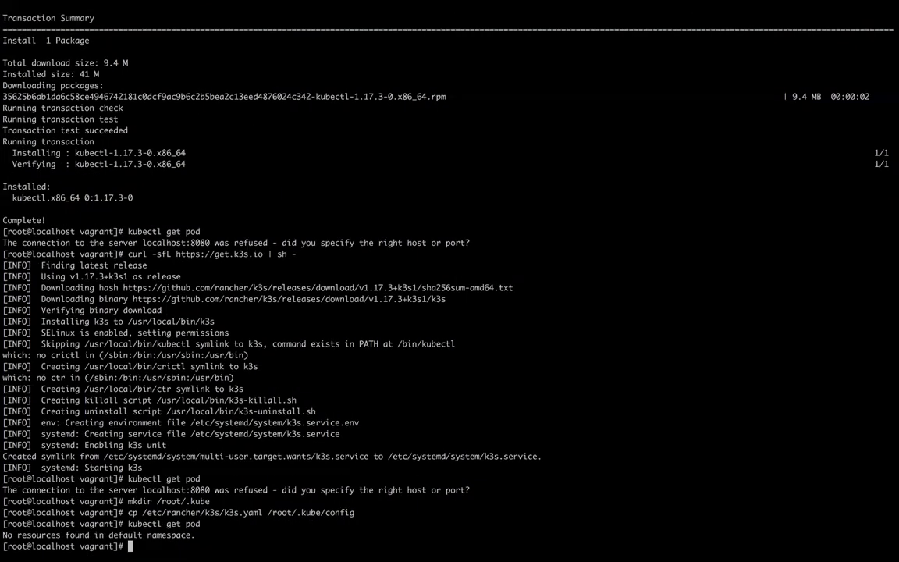
text(kubectl get nodes)
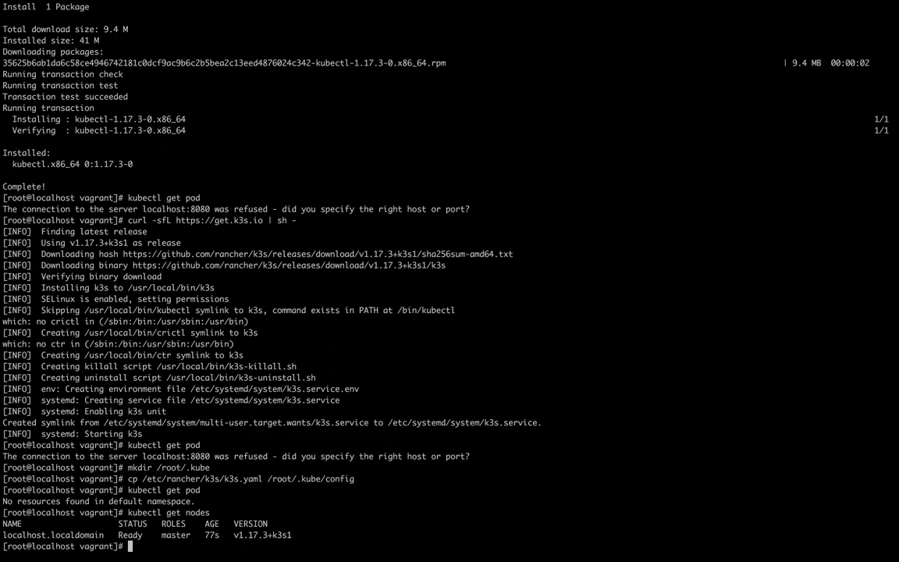
text(kubectl run ngin)
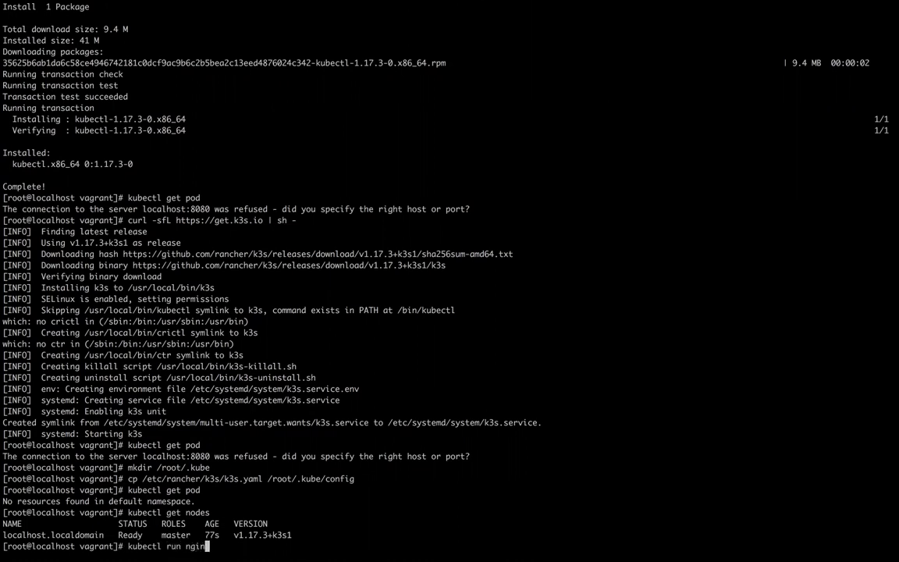
Step: Launch an nginx pod with kubectl run nginx --image=nginx --restart=Never
text(--image)
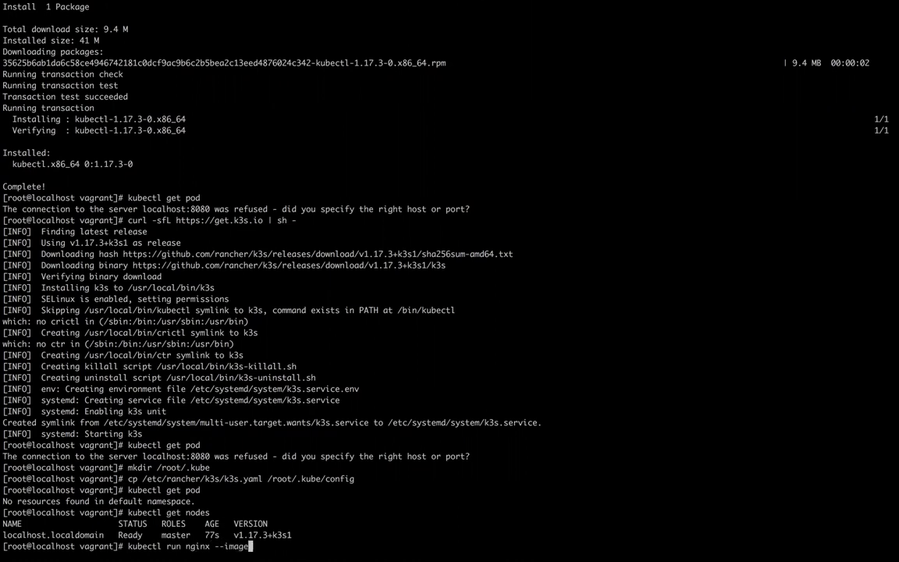
text(=nginx)
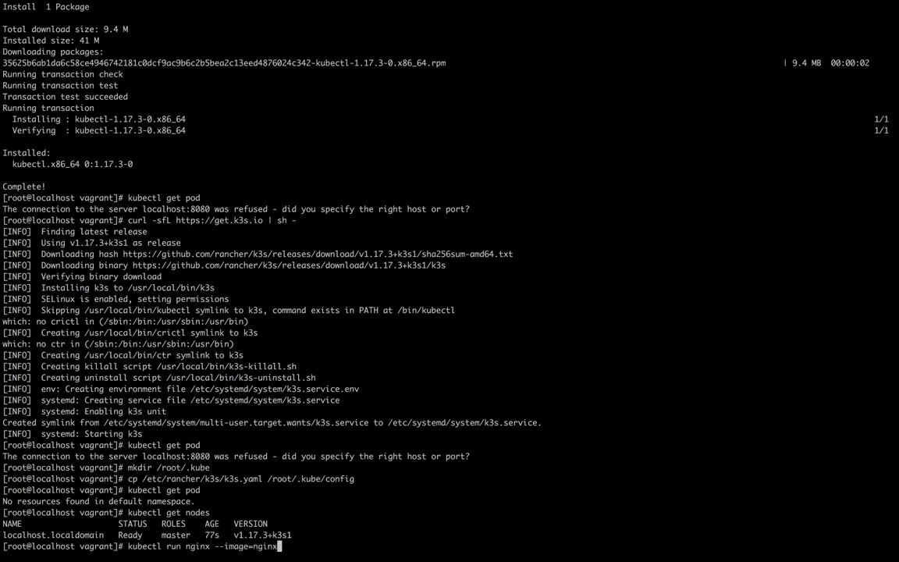
text(--r)
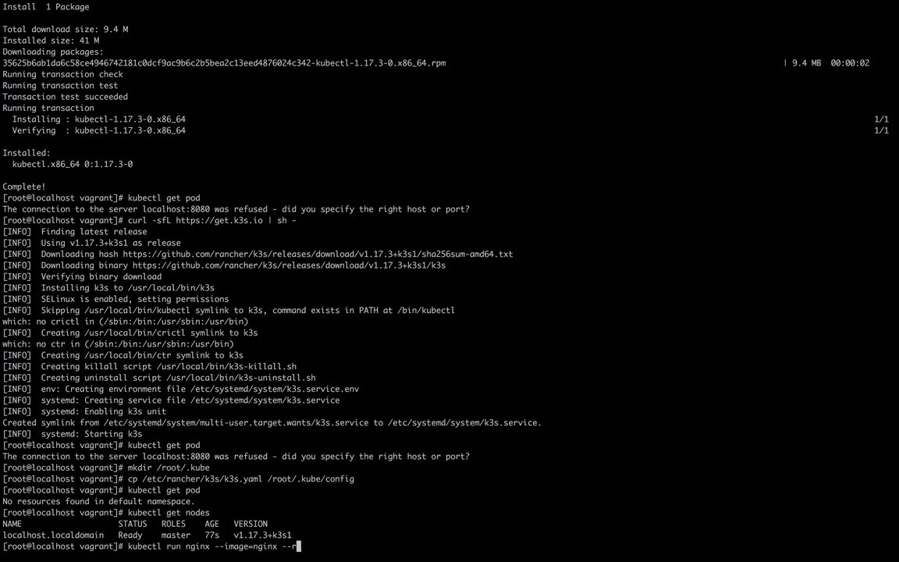
text(estart=)
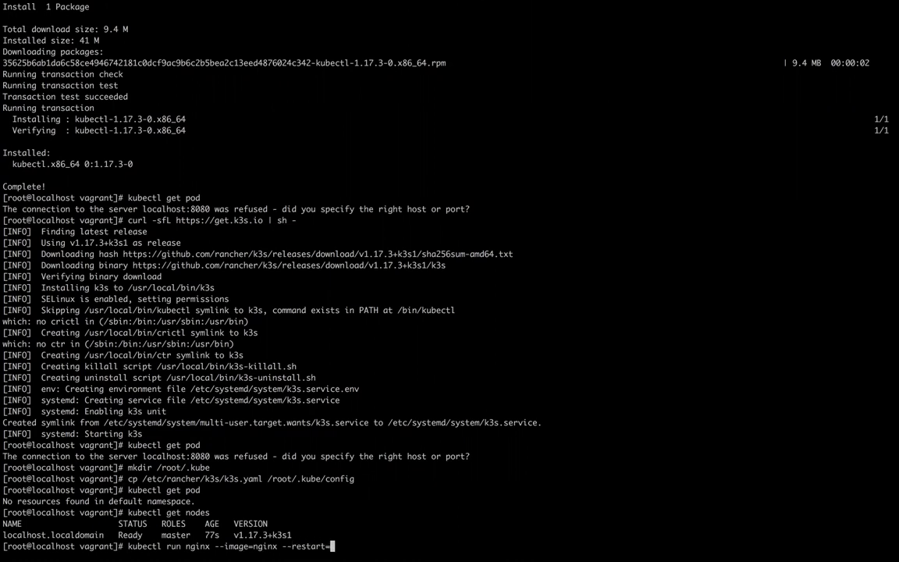
text(Never)
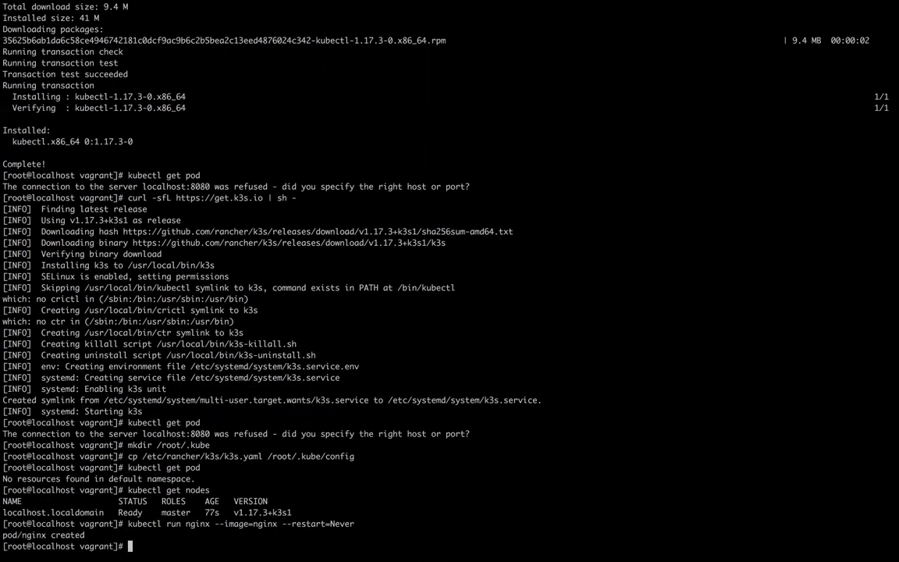
Step: Watch kubectl get pod until nginx moves from ContainerCreating to Running 1/1
text(kubectl get pod)
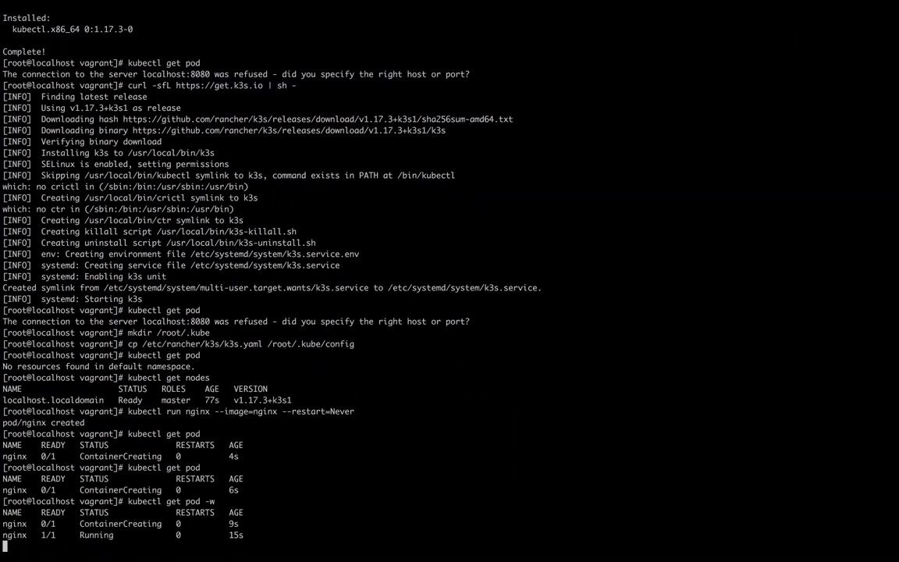
text(k)
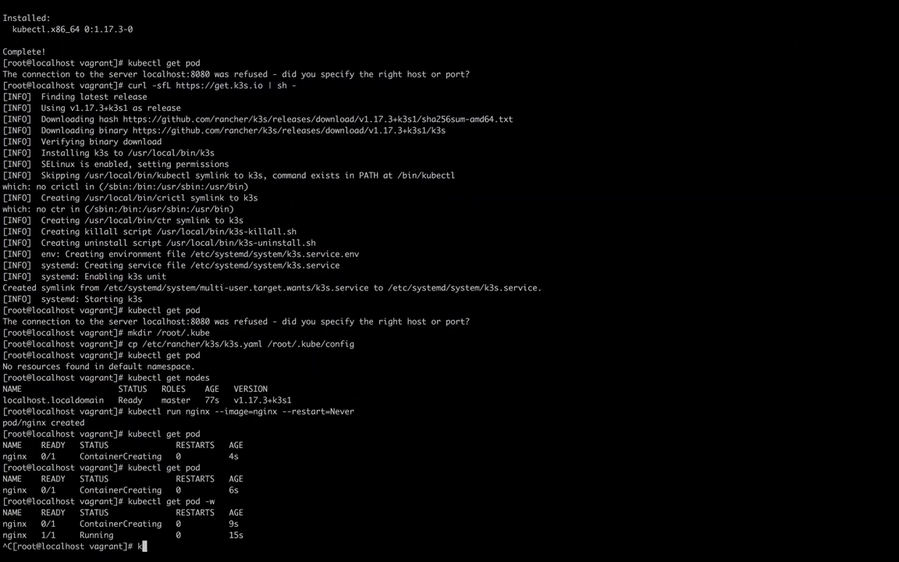
text(ubectl get pod)
text(kubectl)
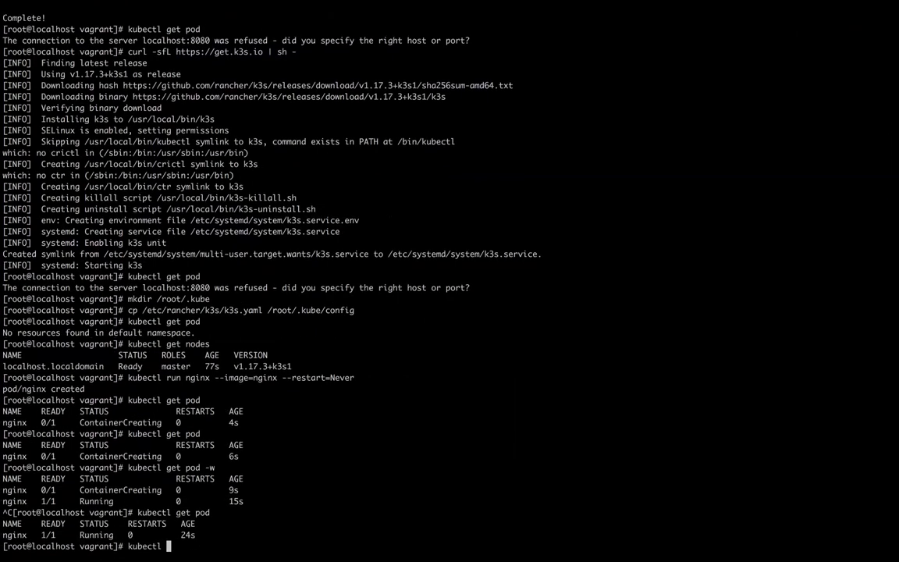
Step: Expose pod nginx as a NodePort service with --port=80 --target-port=80
text(expose)
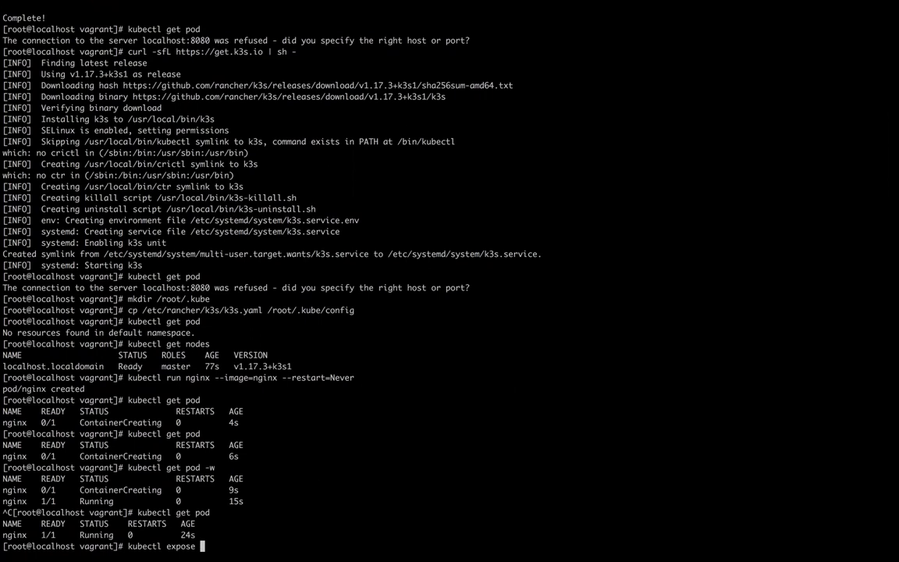
text(pod)
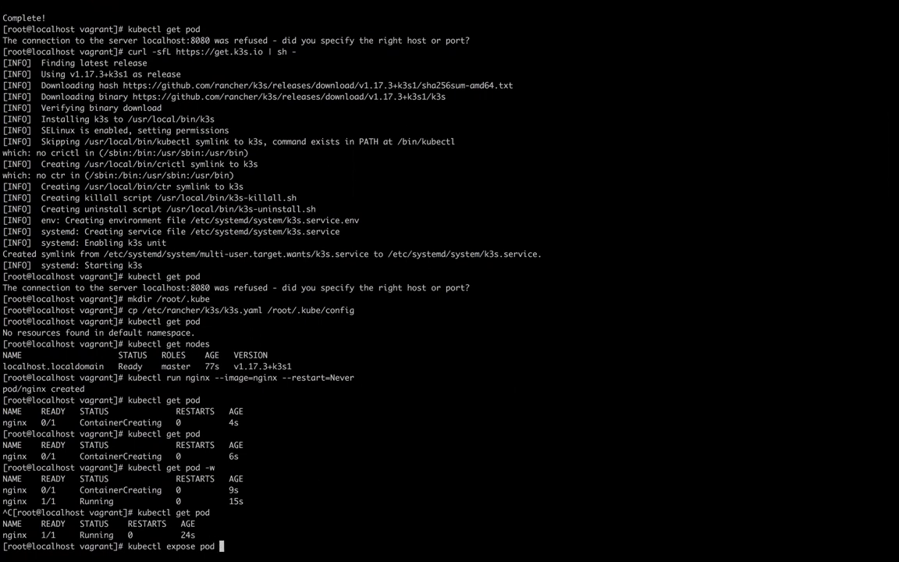
text(nginx)
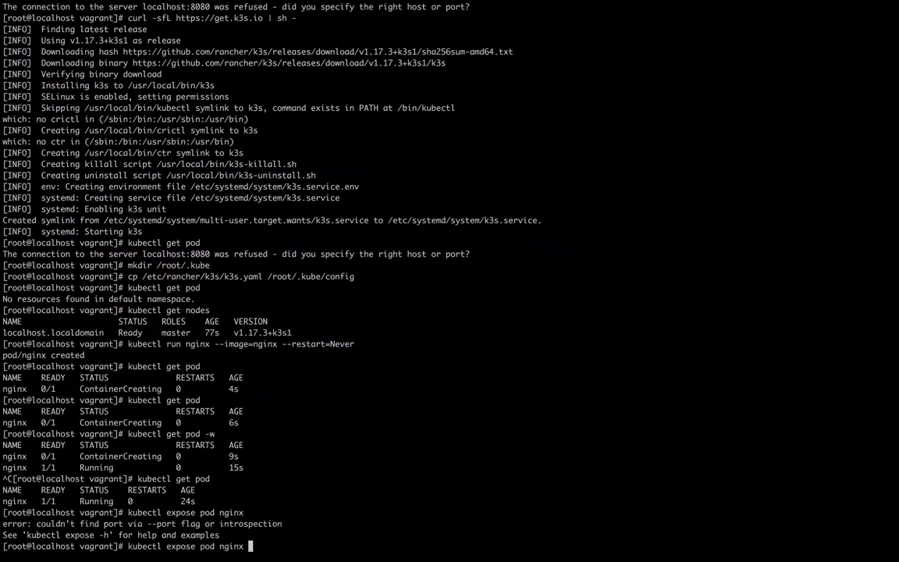
text(--p)
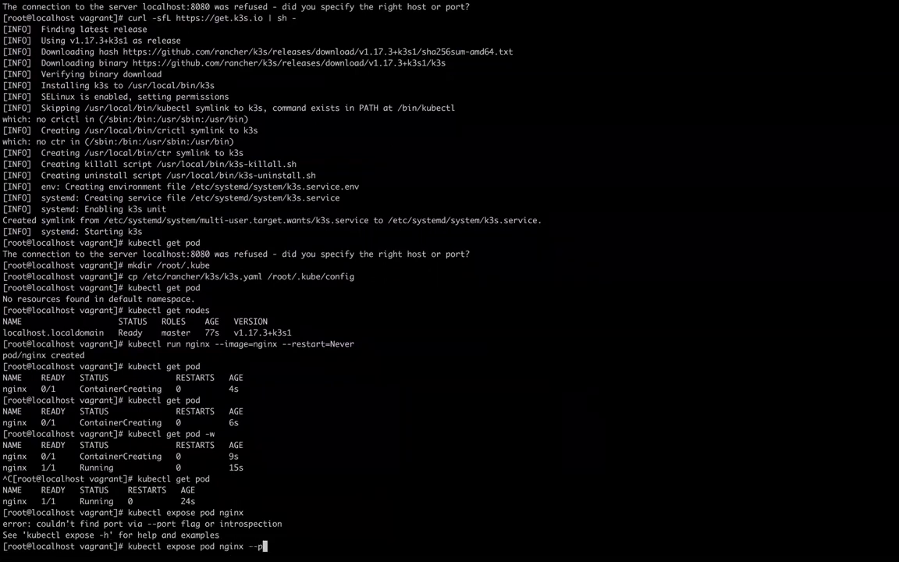
text(ort=80)
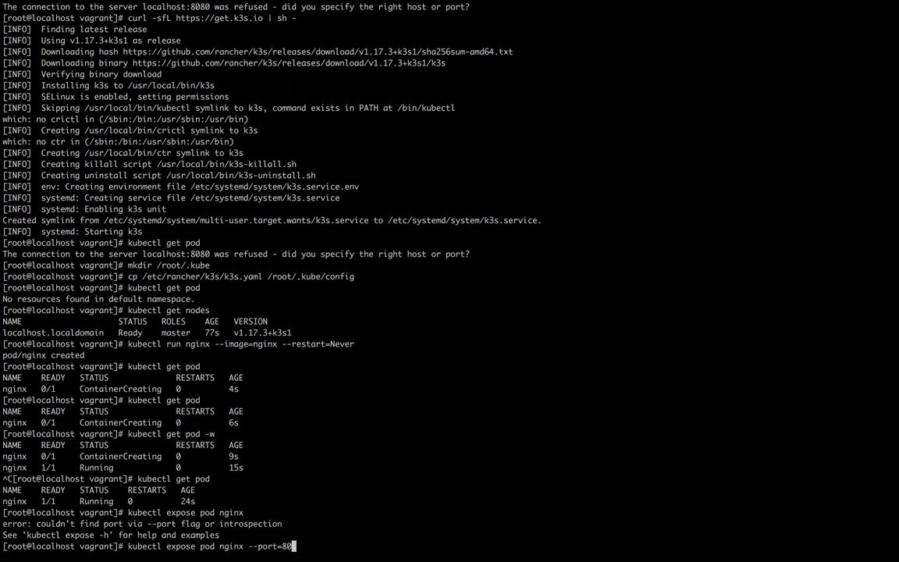
text(--target)
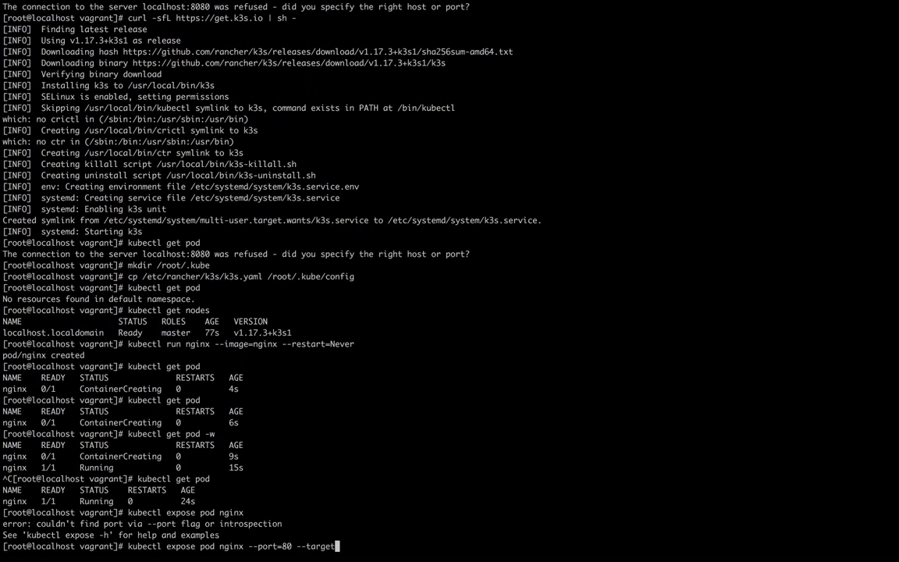
text(port=80 --type=Node)
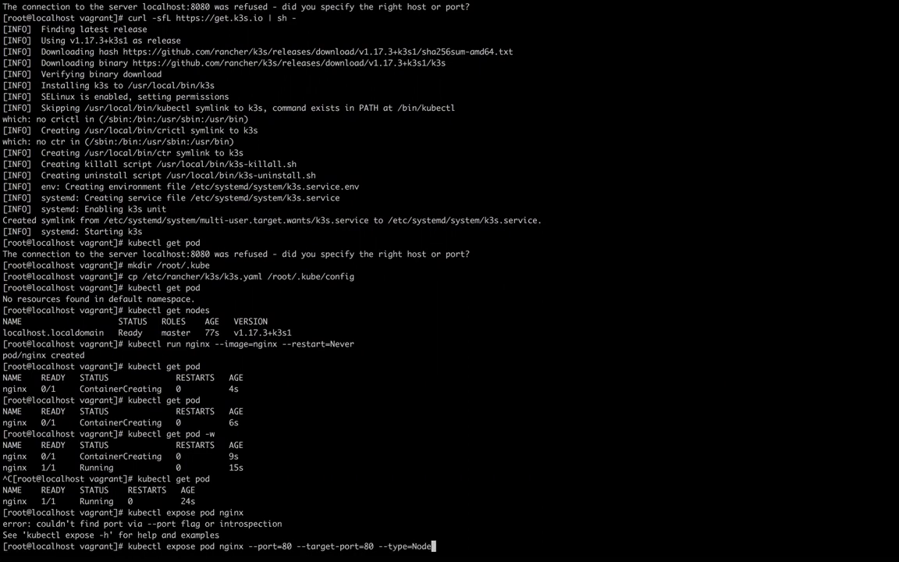
text(Port)
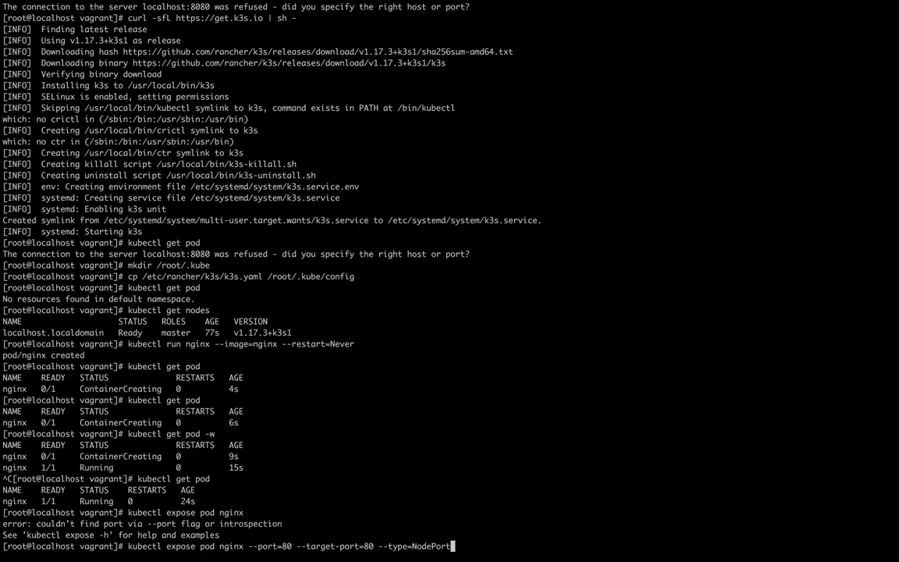
key(Return)
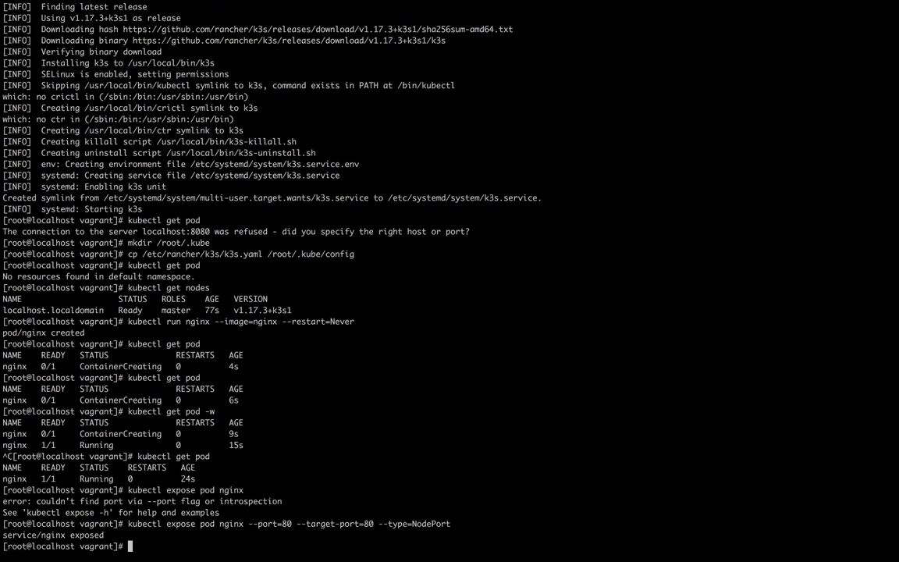
Step: List services with kubectl get svc to find nginx's NodePort 31566
text(k)
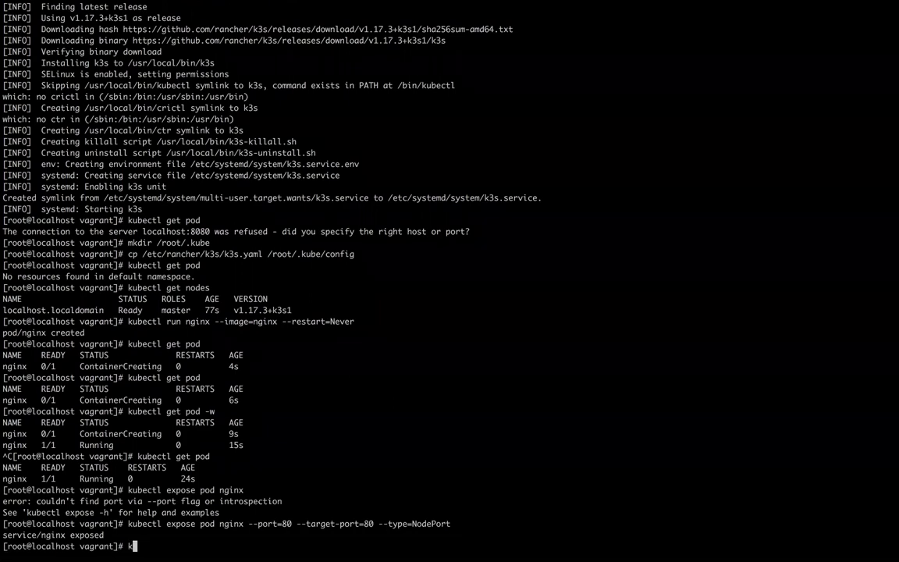
text(kubectl get svc)
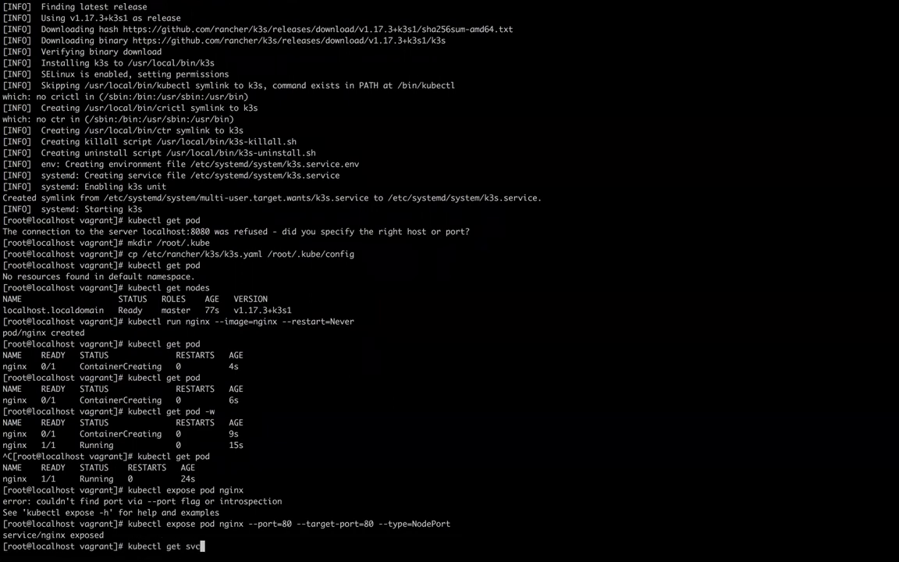
key(Return)
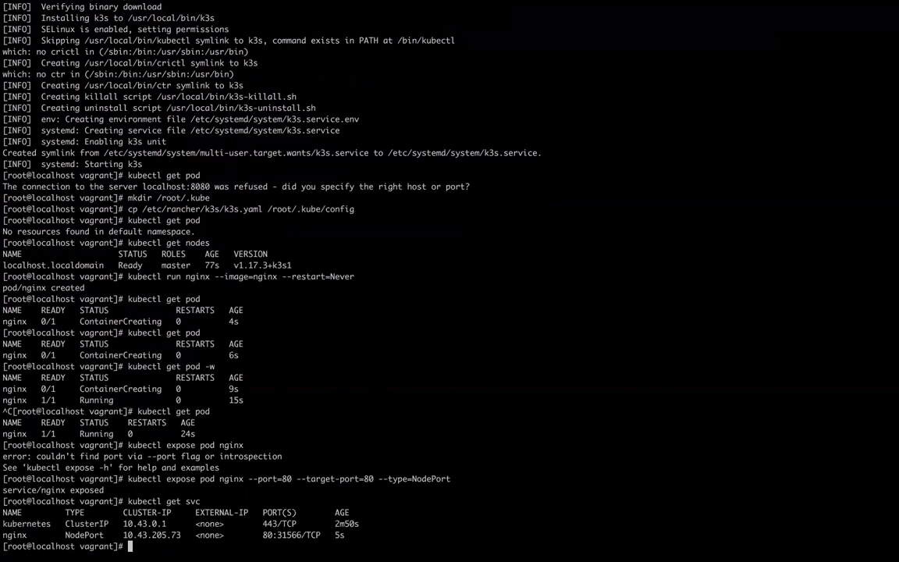
Step: Request curl localhost:31566, which never answers, and retry it
text(curl)
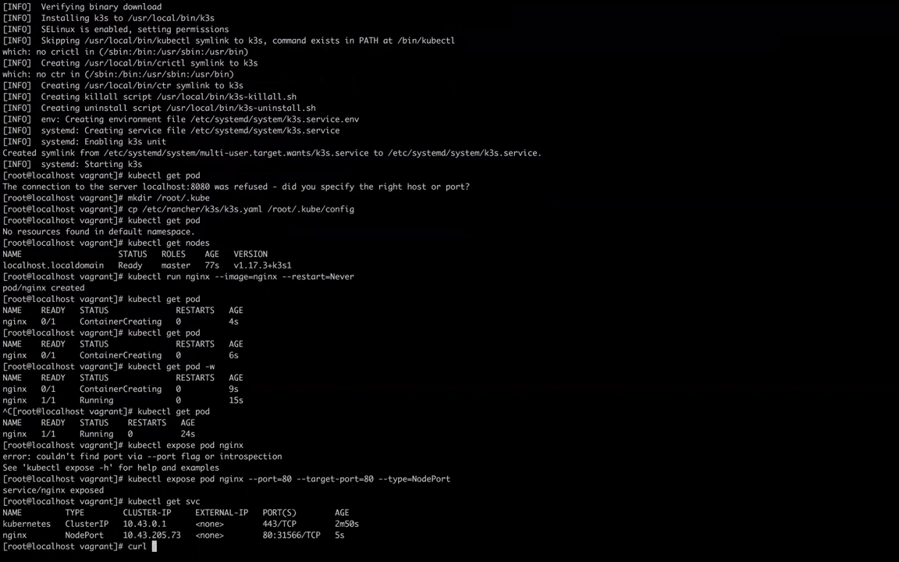
text(localhost:)
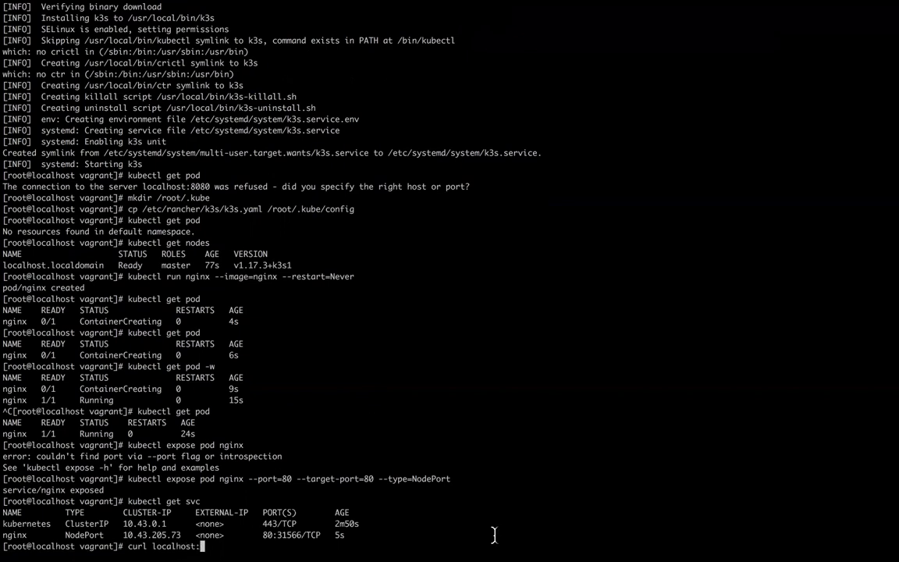
double_click(287, 533)
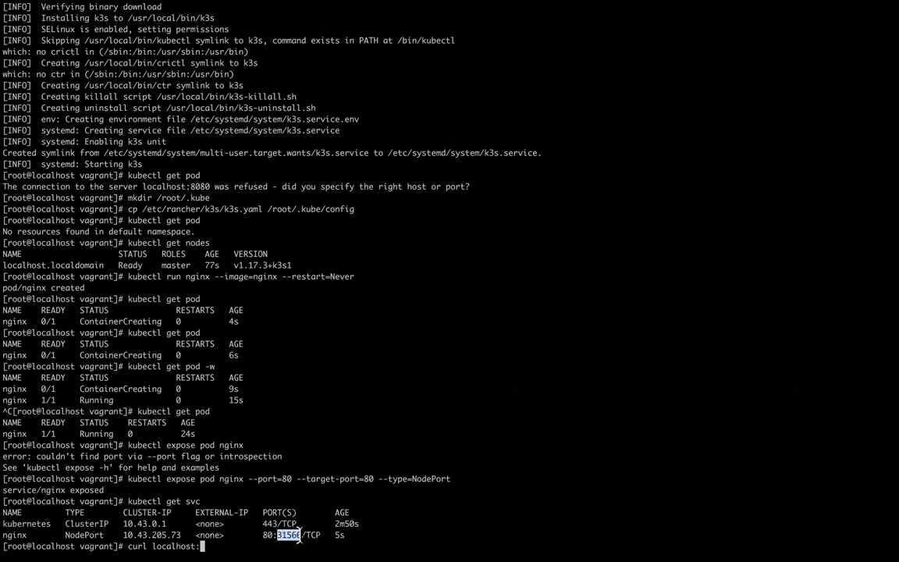
text(315663)
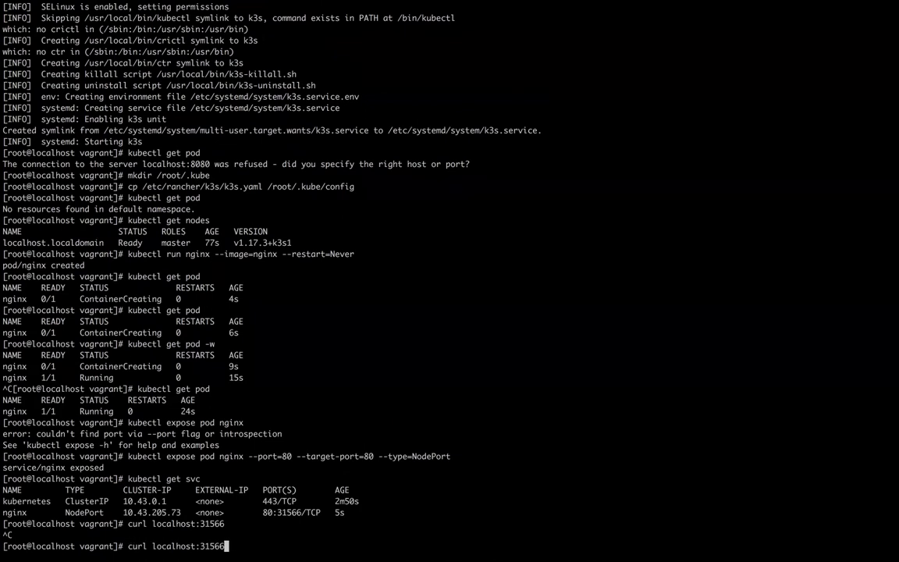
key(Return)
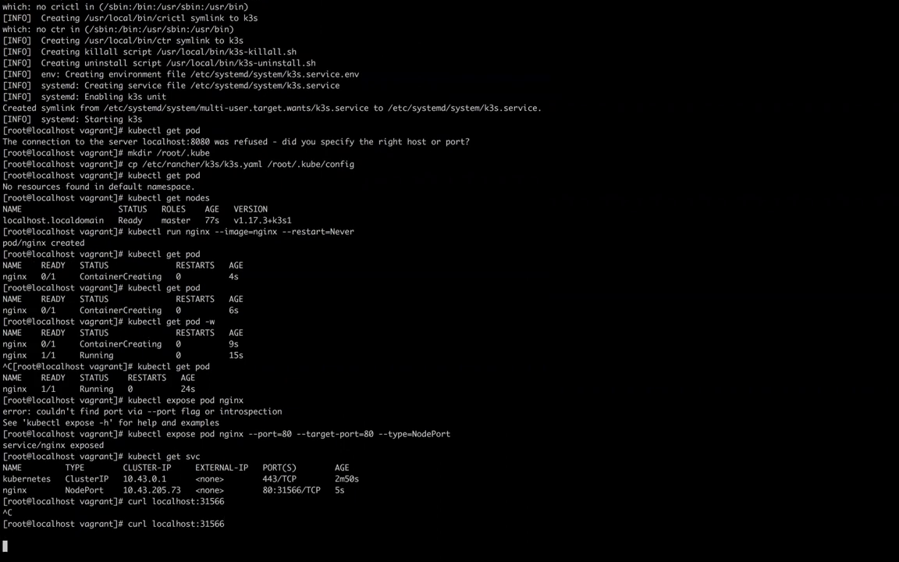
Step: Ping localhost and confirm it replies
text(p)
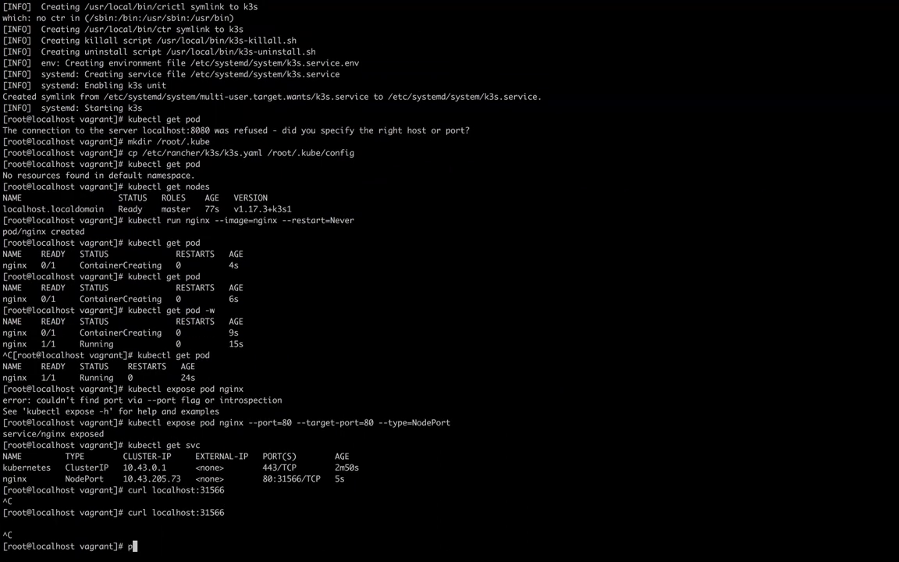
text(ing loc)
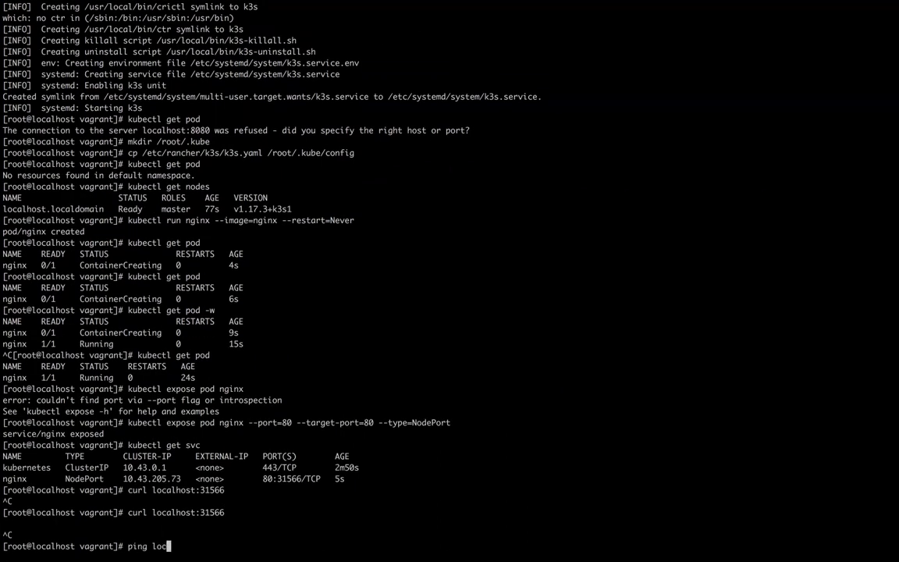
text(alhost)
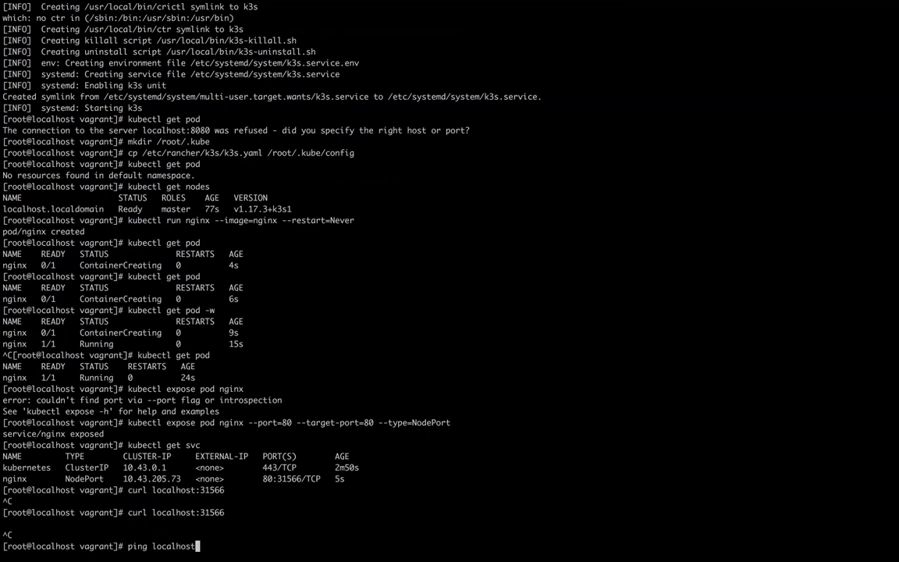
key(Return)
text(cur)
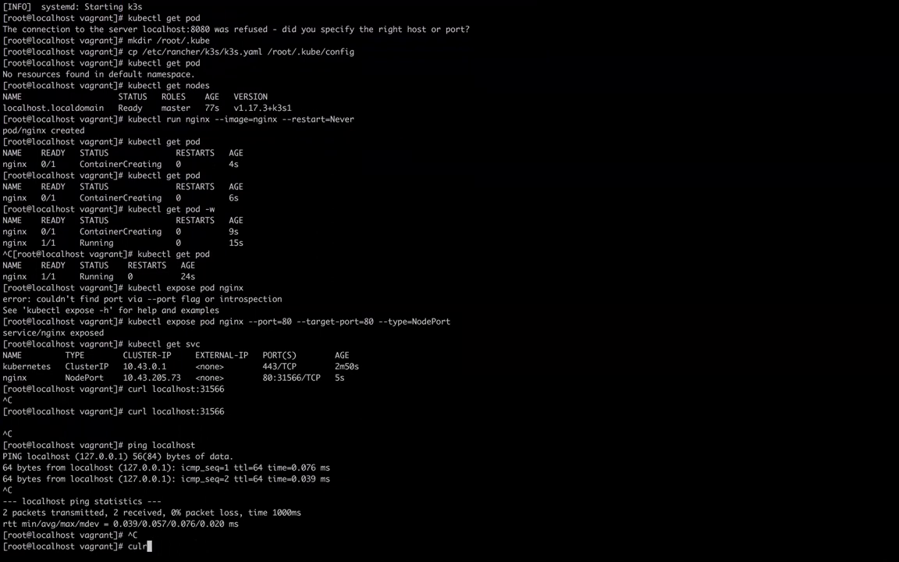
Step: Fix the 'culr' typo and curl localhost on the default port, getting 404 page not found
text(localhost)
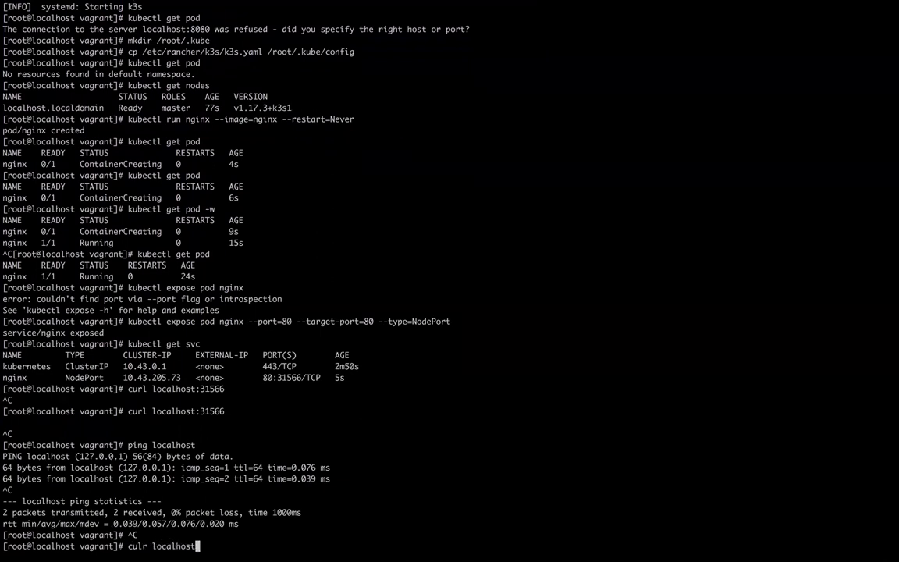
key(Return)
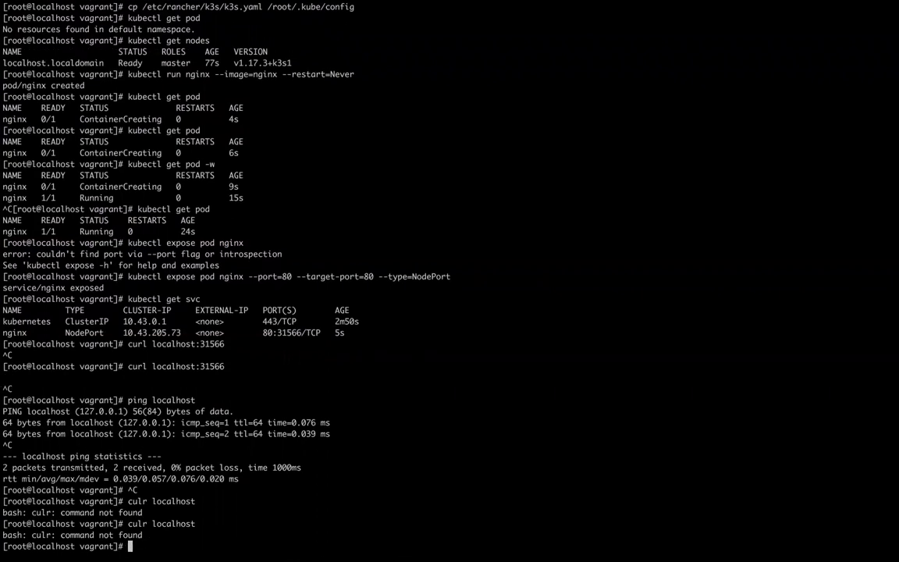
text(curl localhos)
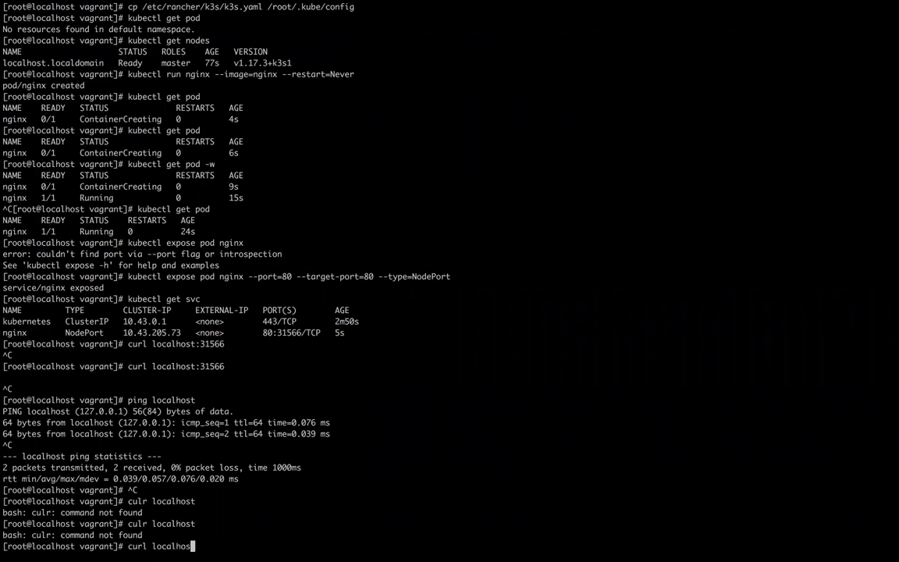
key(Return)
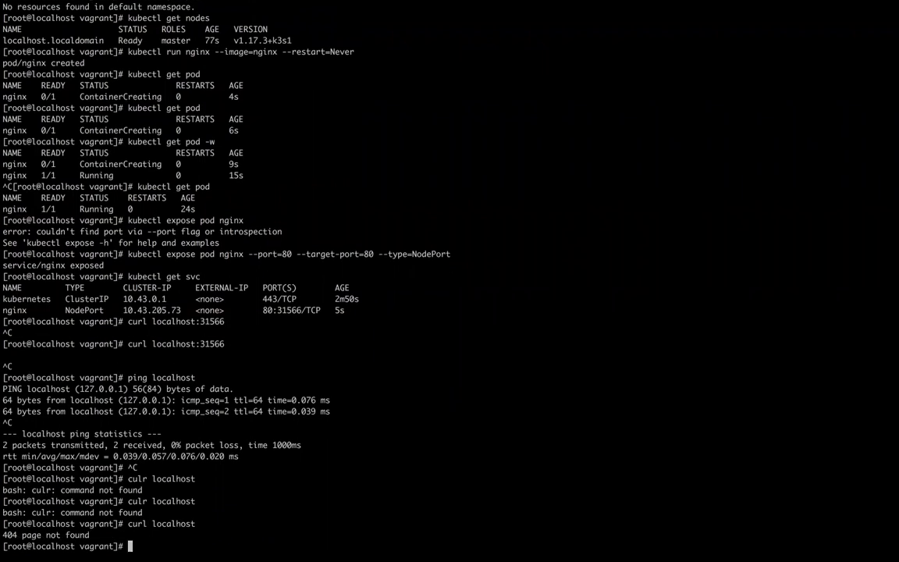
text(curl localhost)
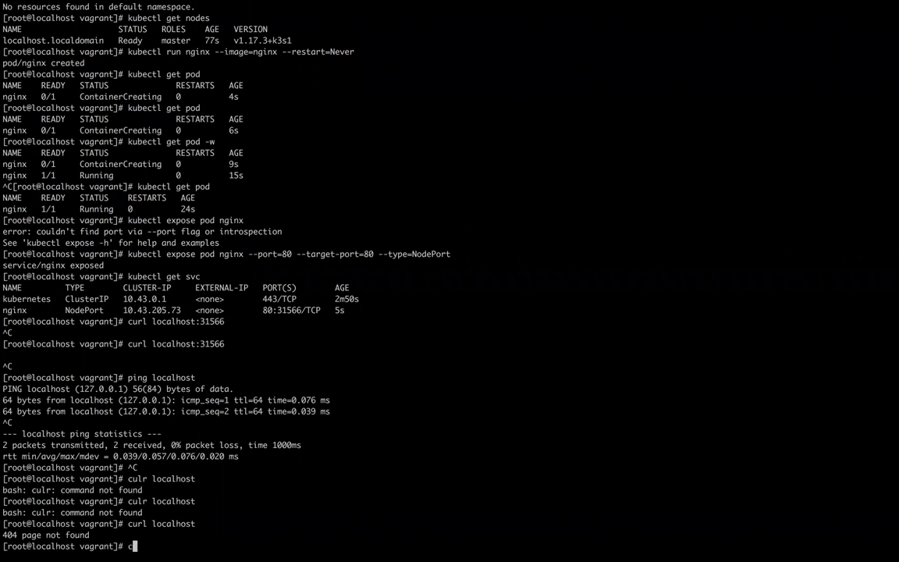
Step: List the kube-system pods with kubectl get pod -n kube-system, correcting the '--n' flag
key(Backspace)
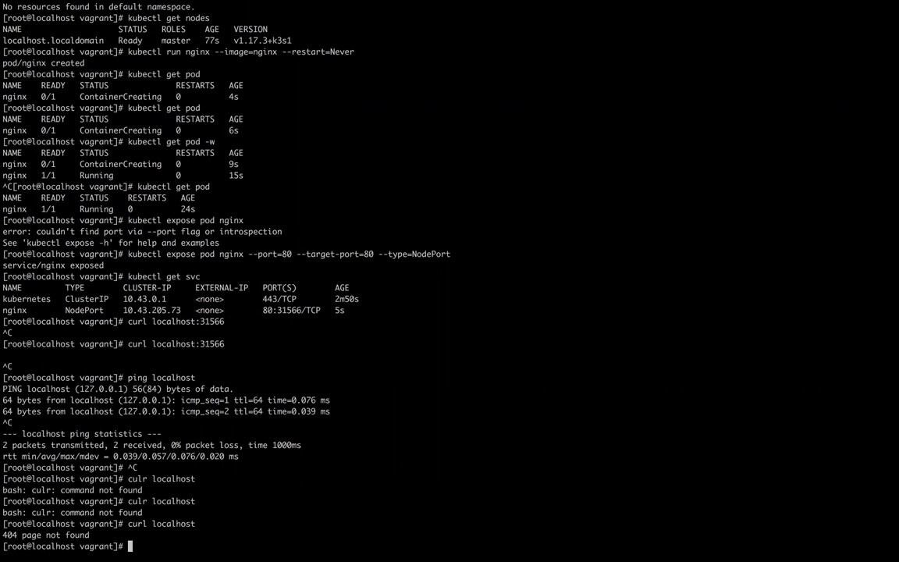
text(kubectl get)
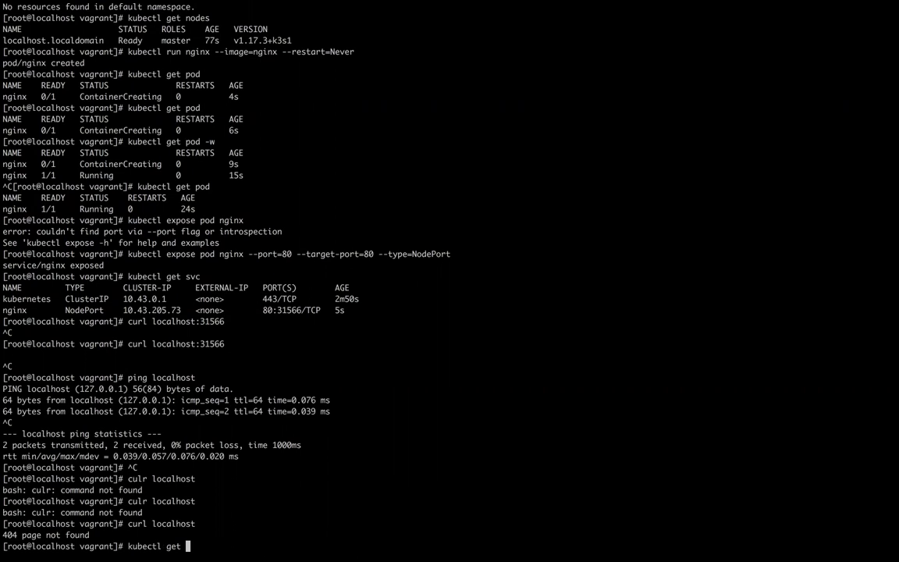
text(pod)
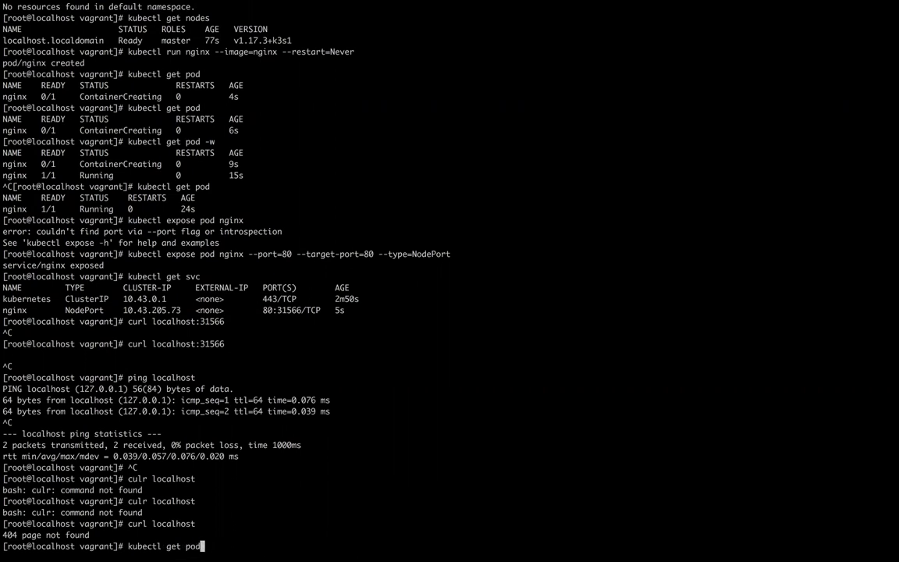
text(--)
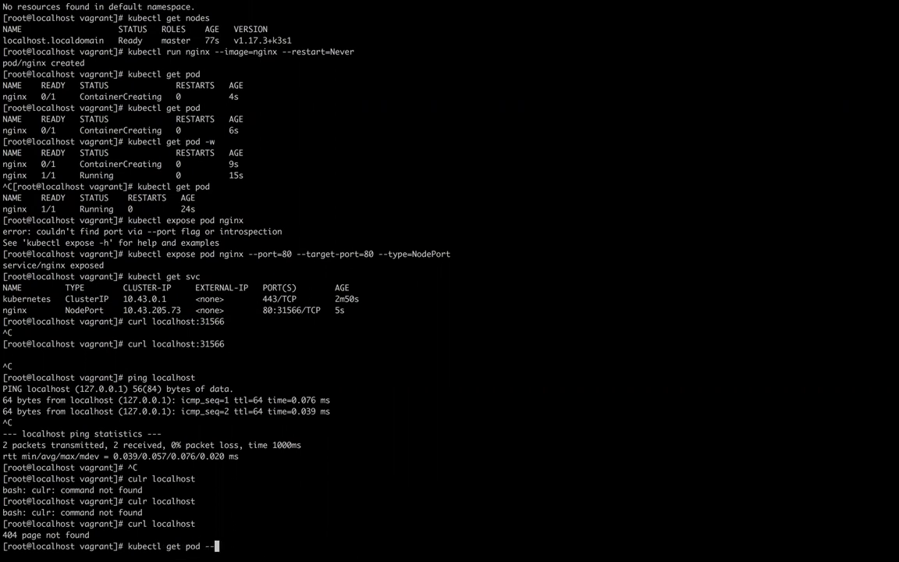
text(n kube)
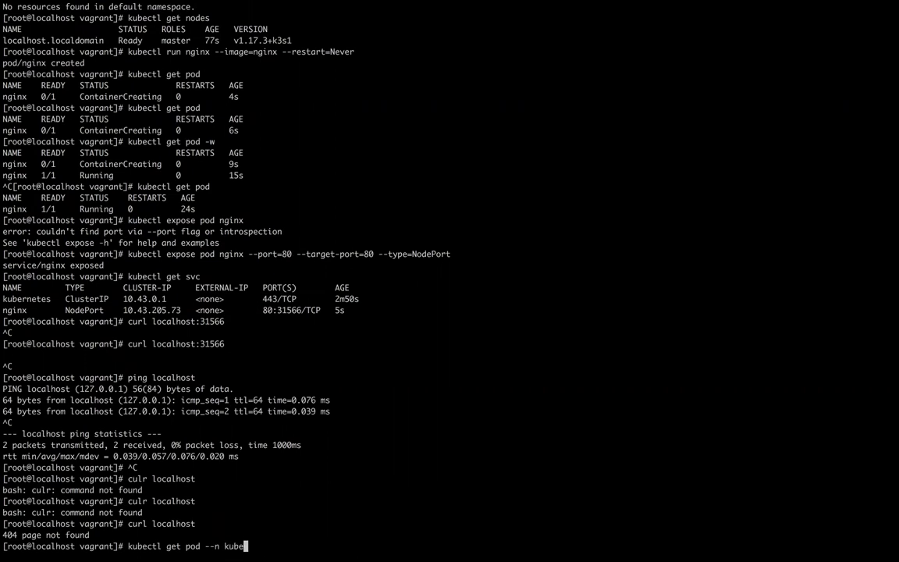
key(Return)
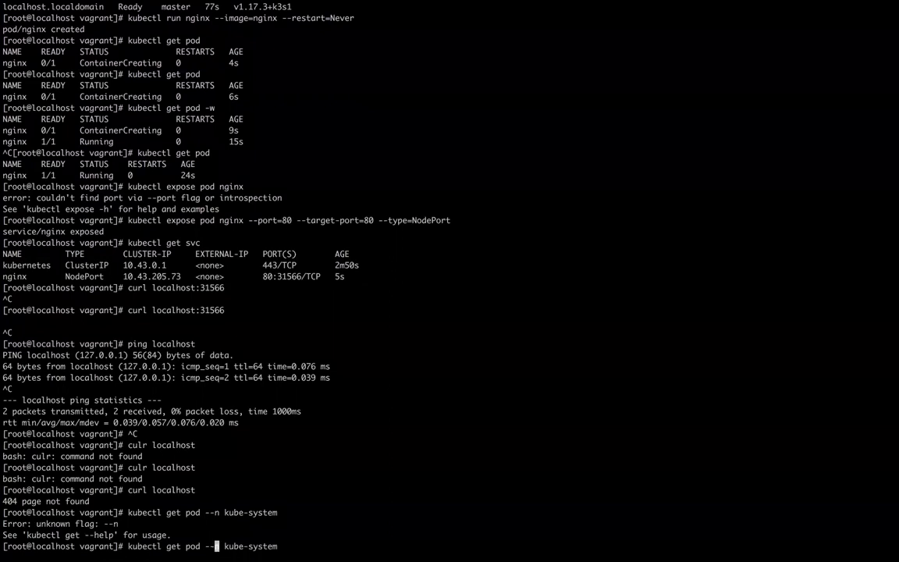
key(Return)
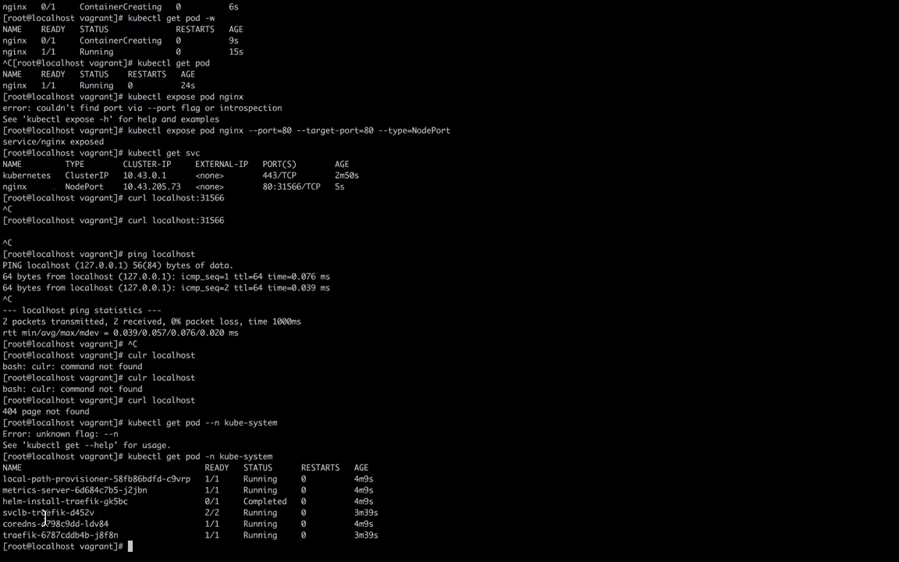
Step: Pick out the traefik pod name and prepare another curl to localhost
double_click(59, 534)
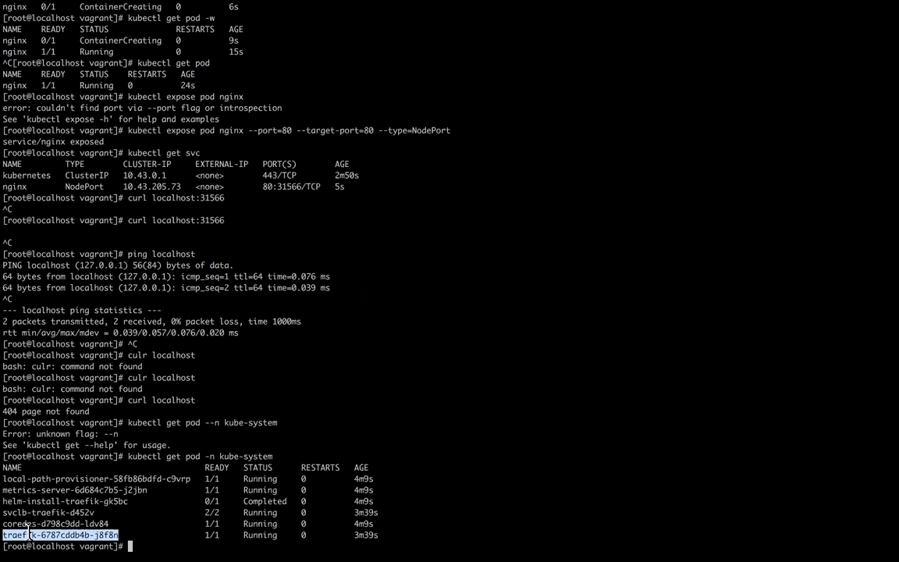
text(curl localhost)
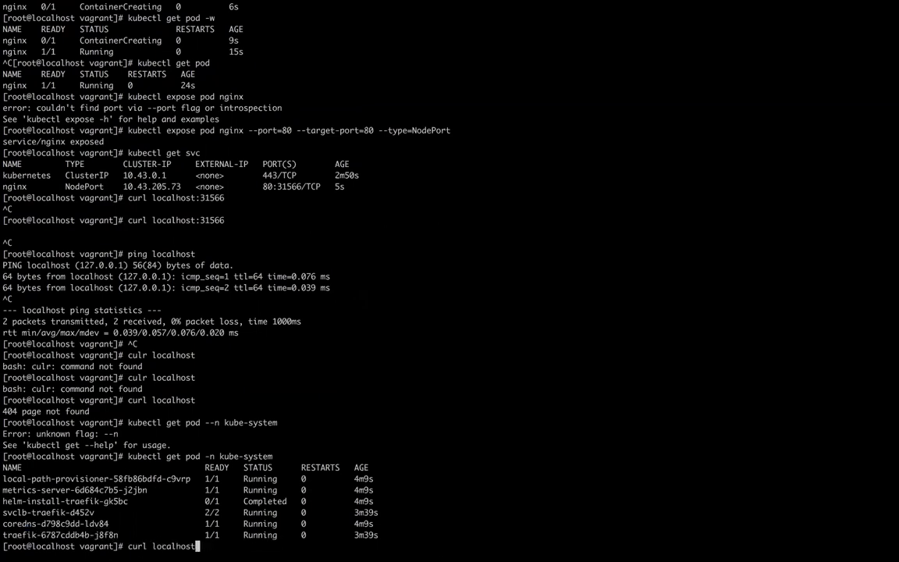
Step: Curl localhost again (404), then retry on NodePort 31566, which hangs
key(Return)
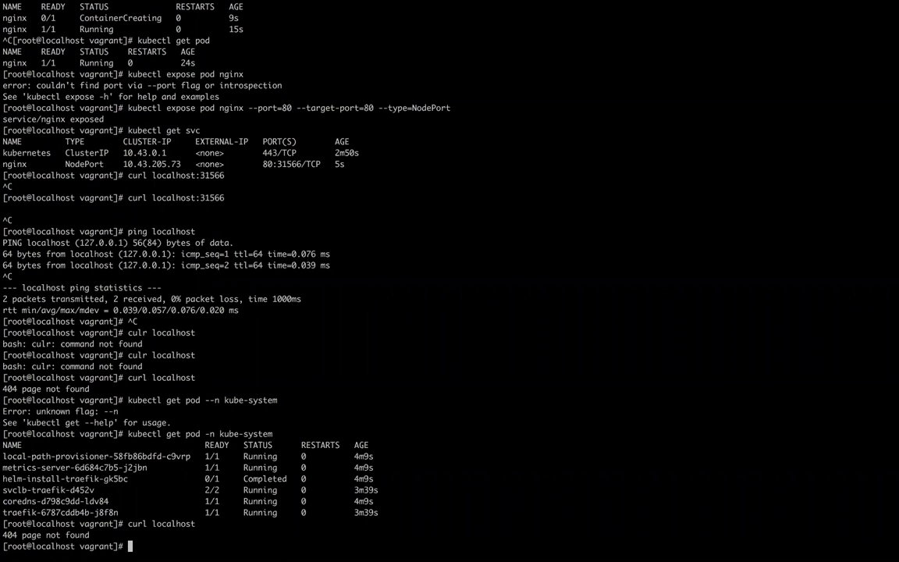
mouse_move(140, 524)
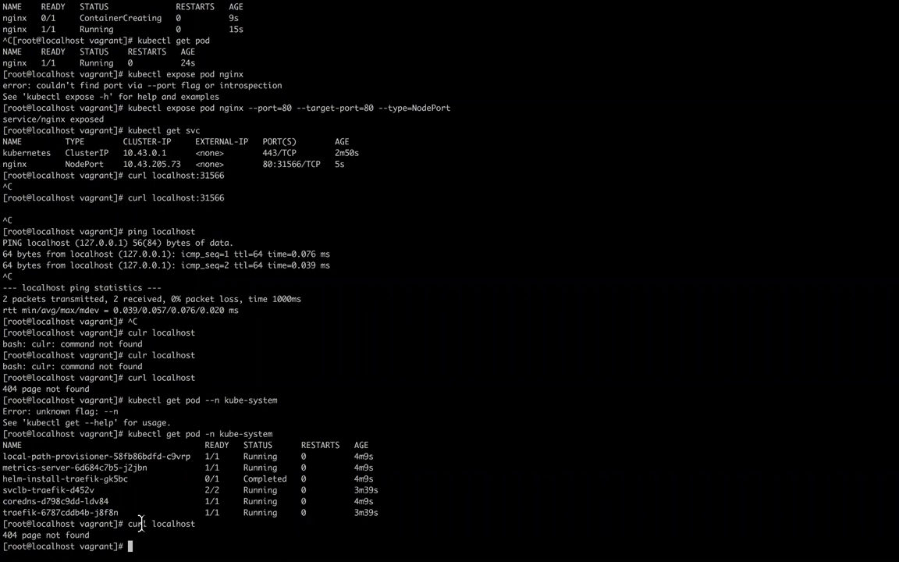
mouse_move(3, 456)
text(curl localhost)
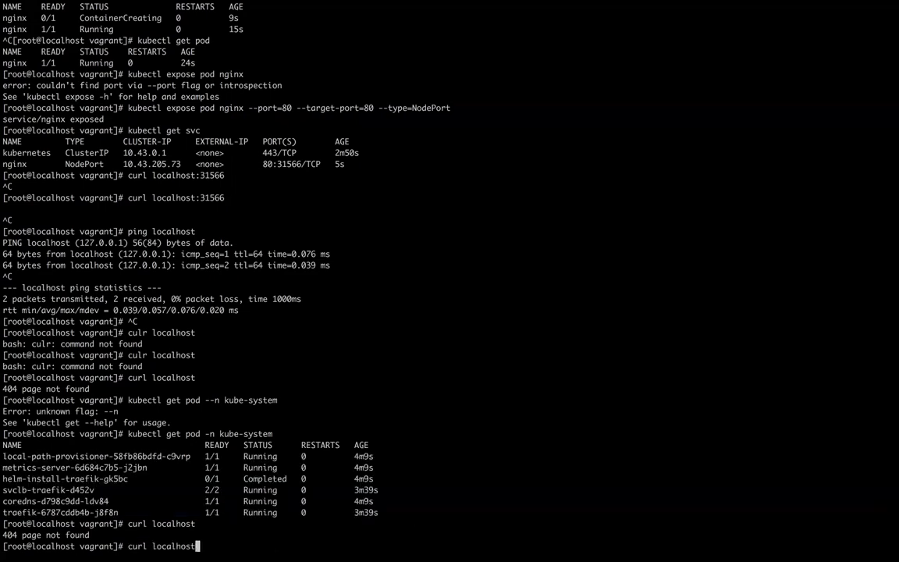
text(:31566)
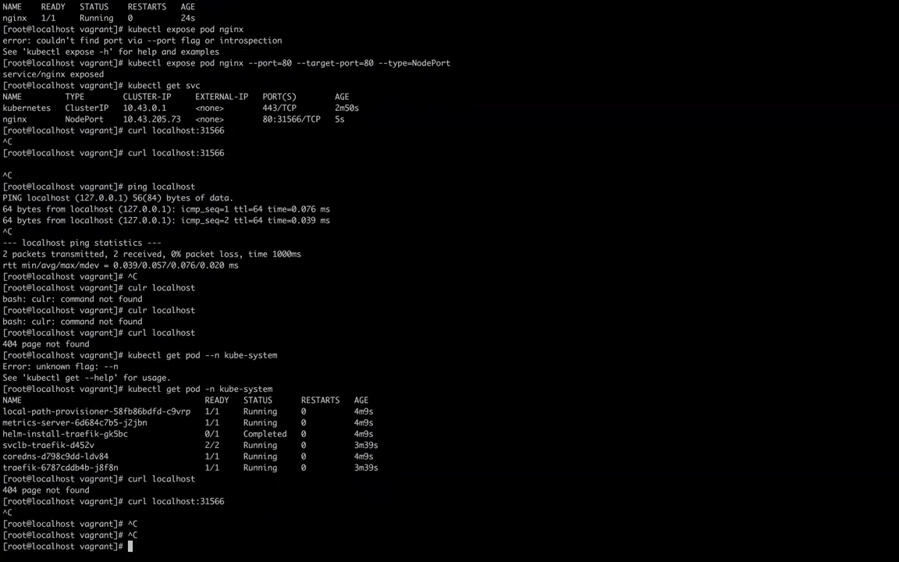
Step: Run kubectl get sc and review the default local-path storage class
text(kubectl)
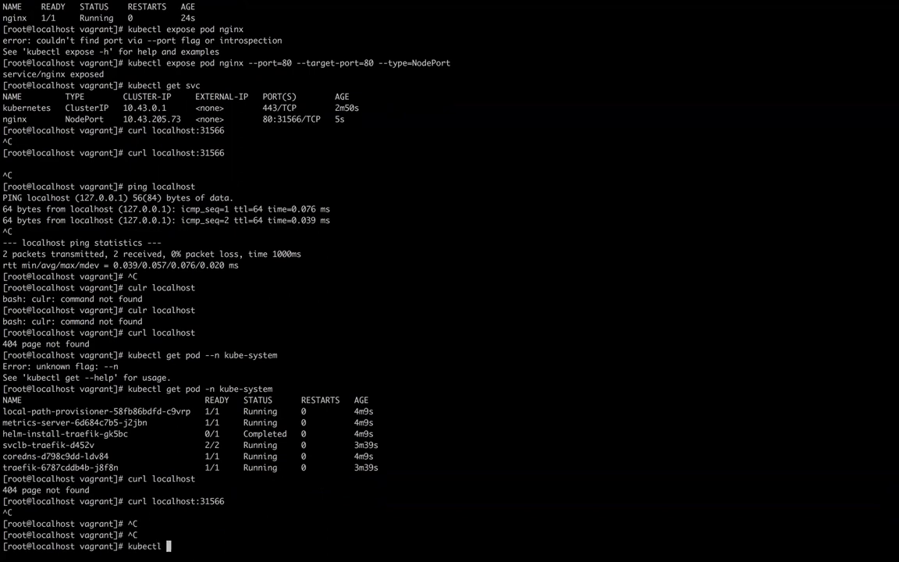
text(get sc)
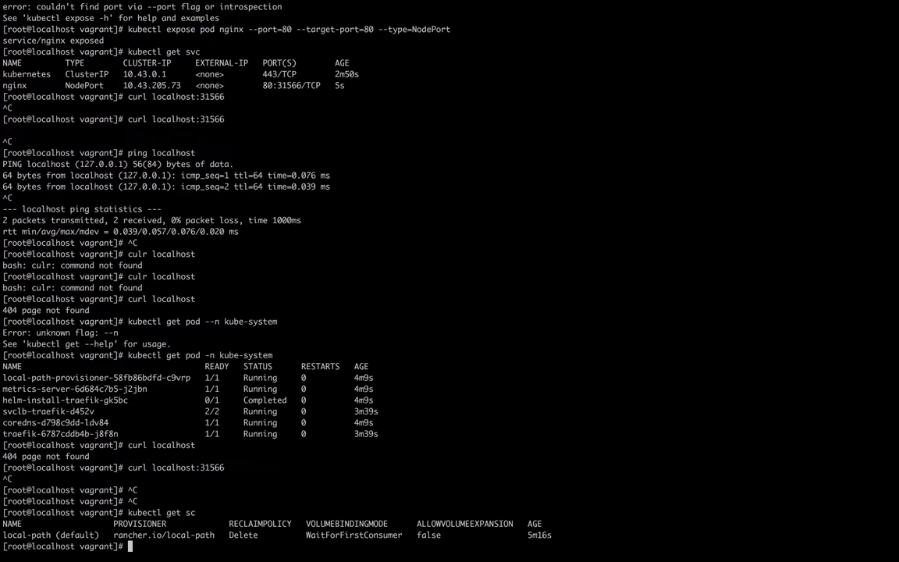
double_click(27, 534)
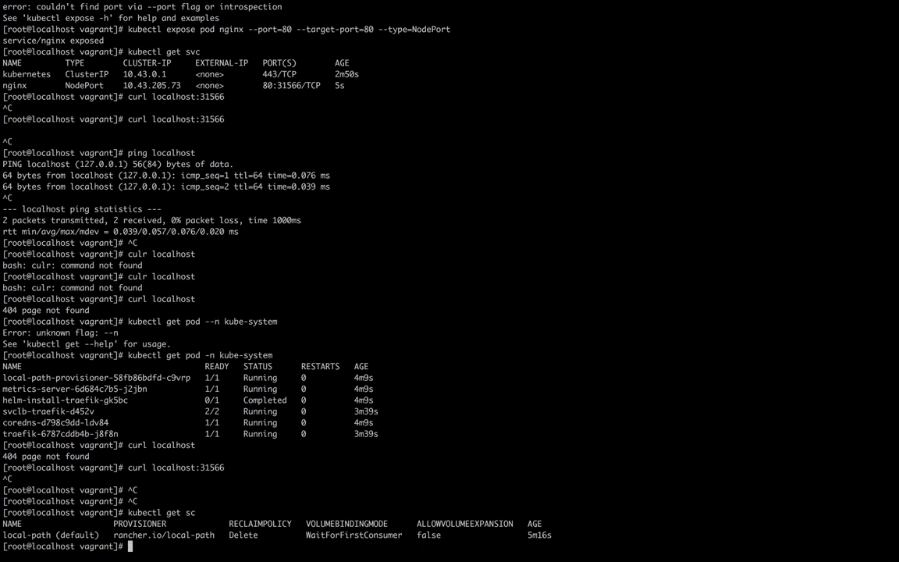
Step: Run docker ps (command not found), then switch via Visual Studio Code to Google Chrome
text(docker ps)
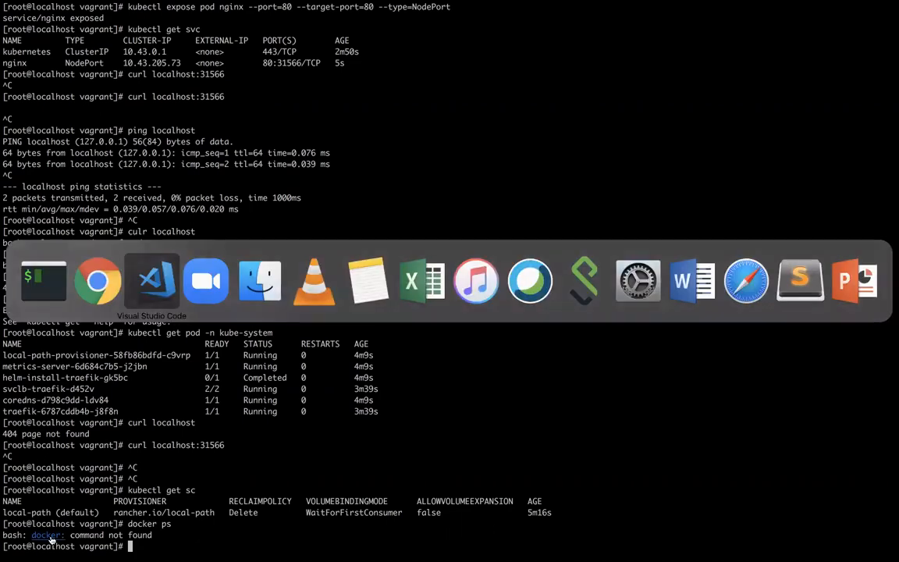
click(152, 281)
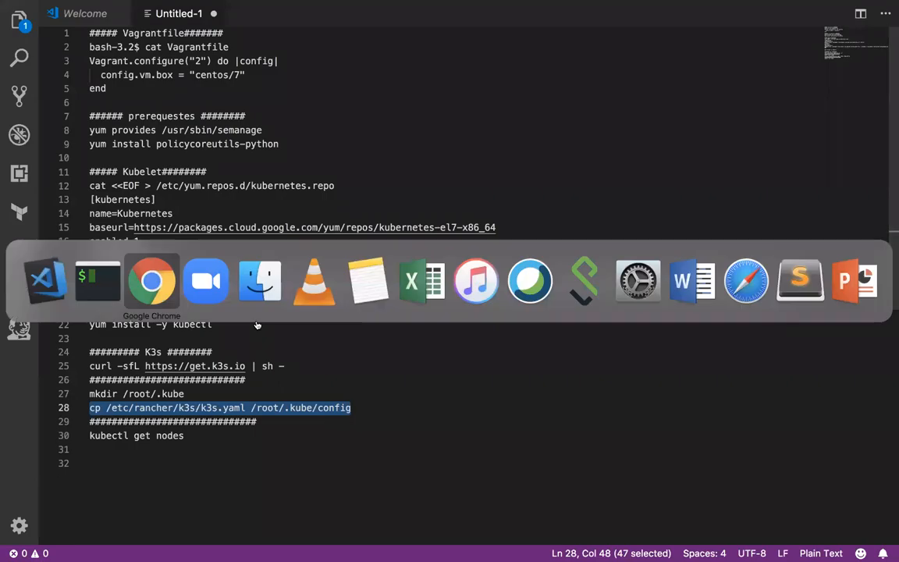
click(152, 281)
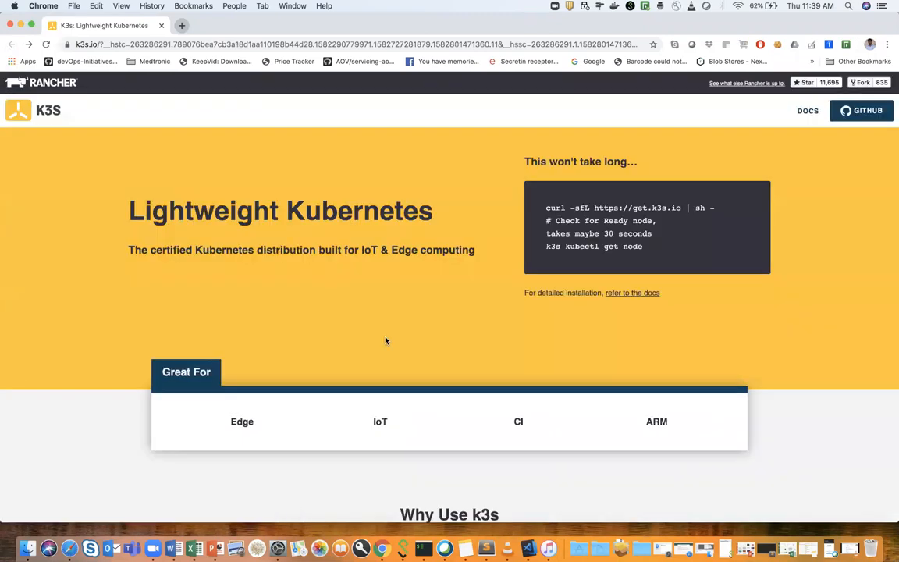
scroll(down, 3)
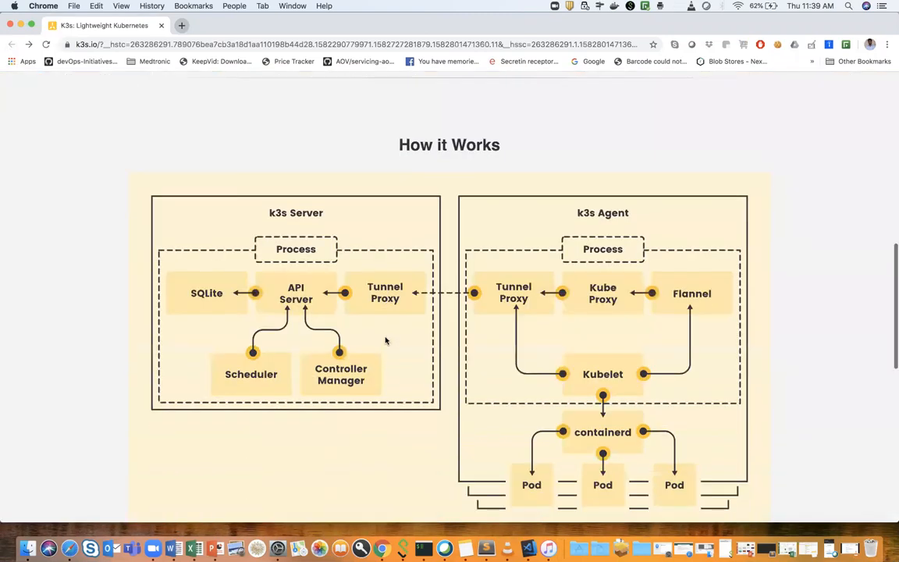
scroll(down, 3)
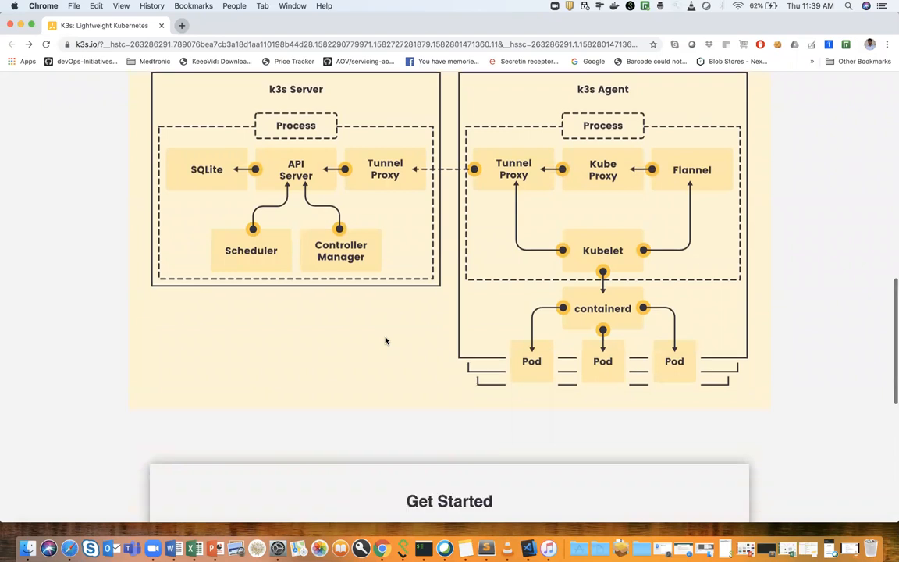
scroll(down, 3)
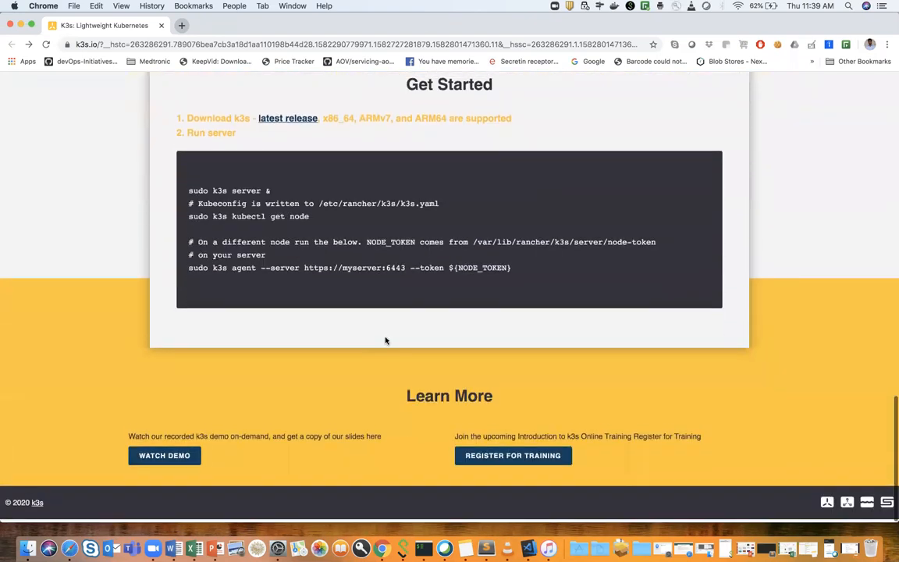
scroll(up, 3)
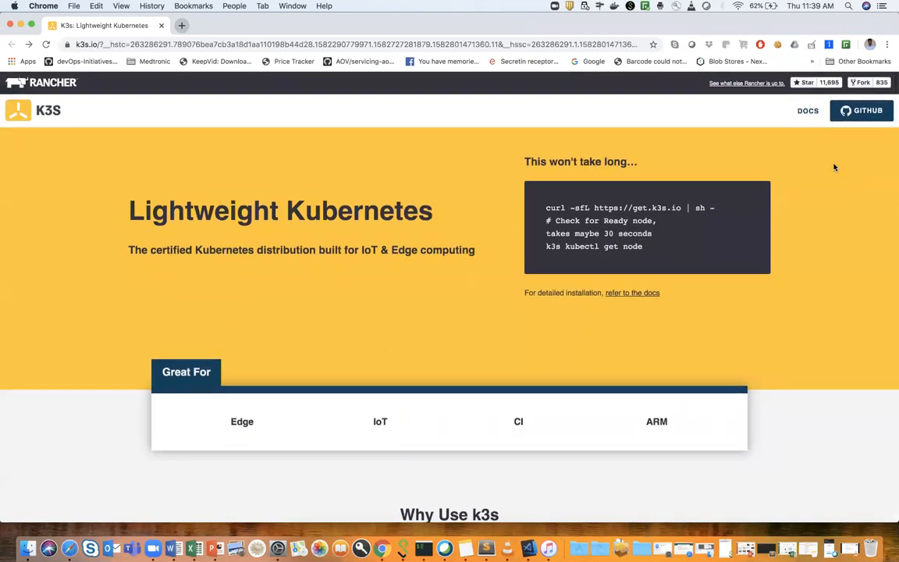
mouse_move(606, 320)
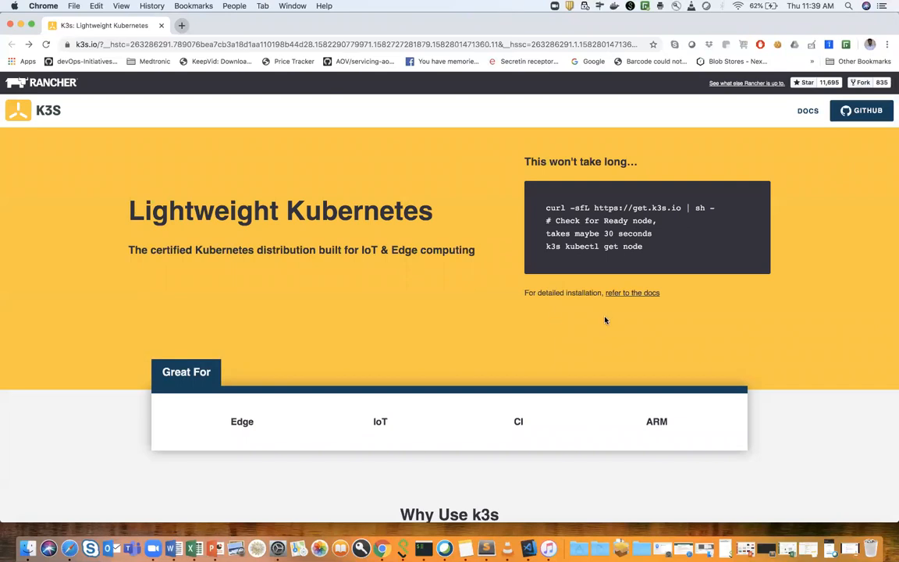
mouse_move(504, 320)
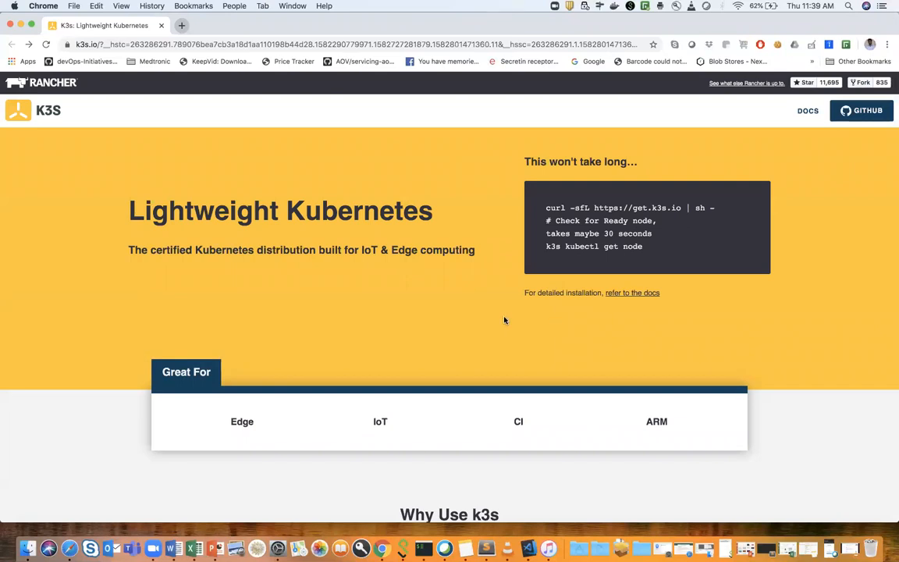
scroll(down, 3)
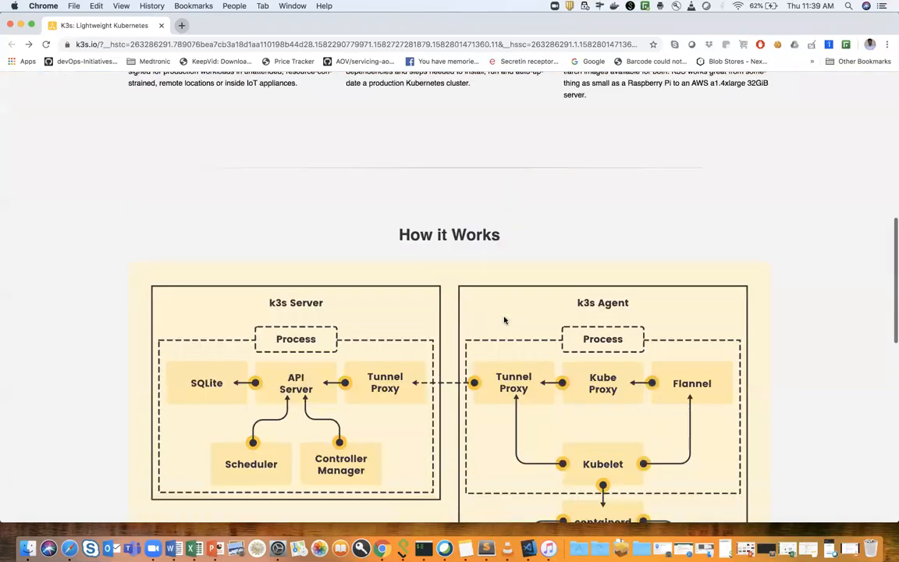
scroll(up, 3)
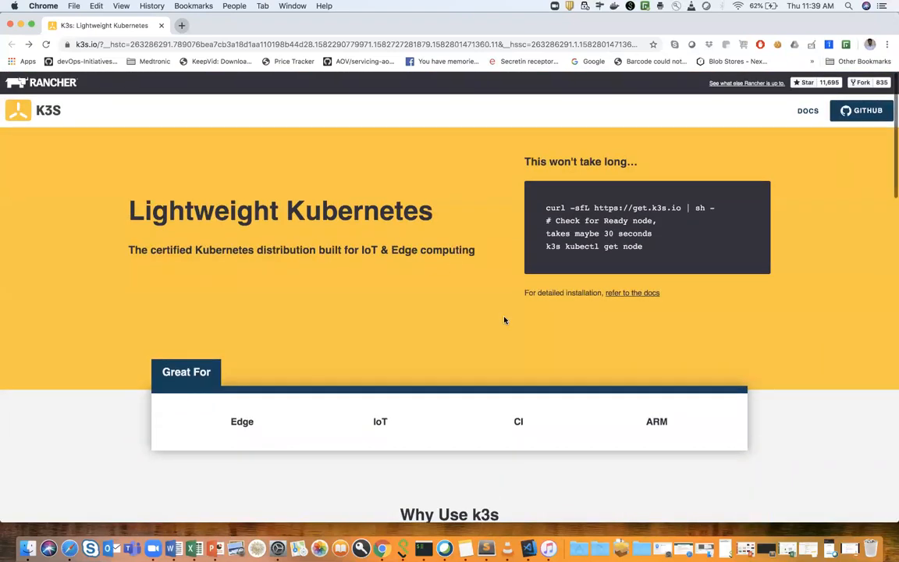
scroll(down, 3)
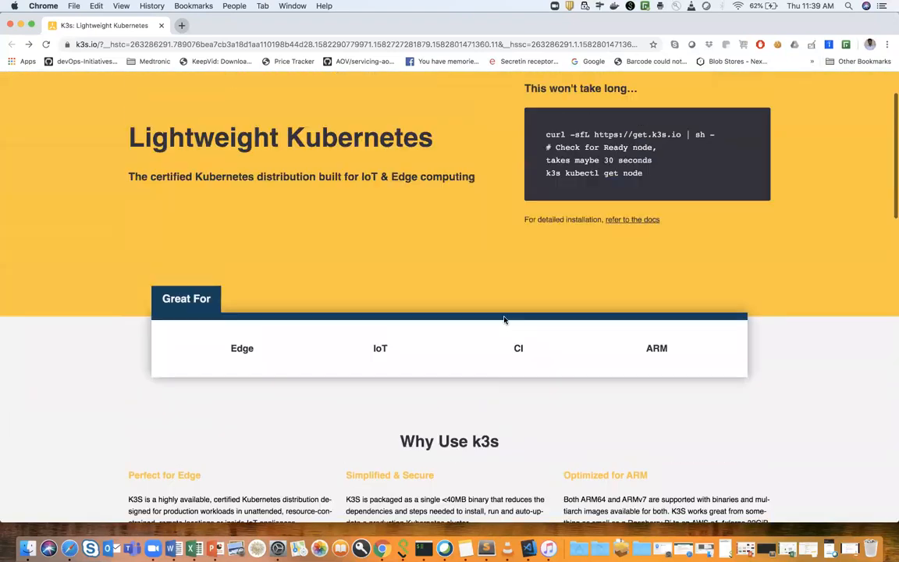
scroll(up, 3)
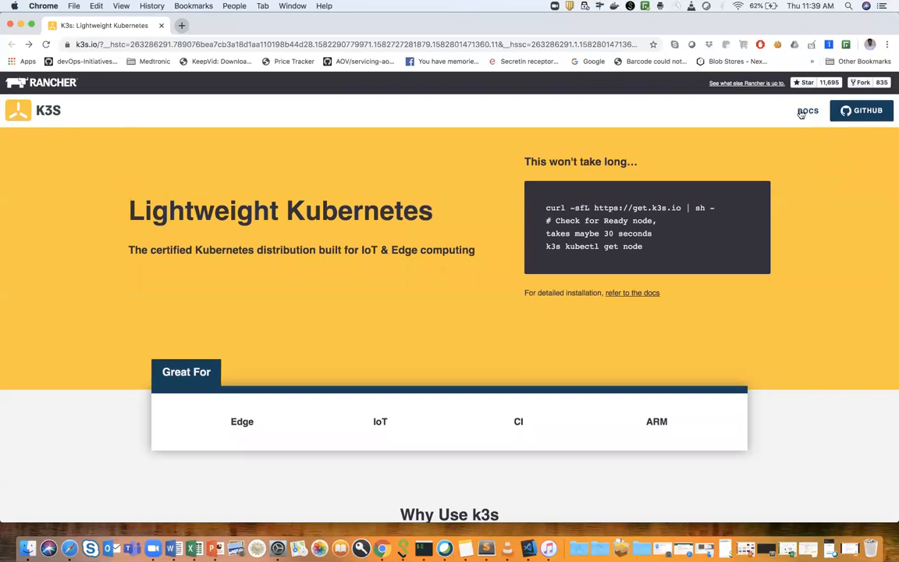
Step: Go to the k3s DOCS and the Advanced Options and Configuration page
click(808, 109)
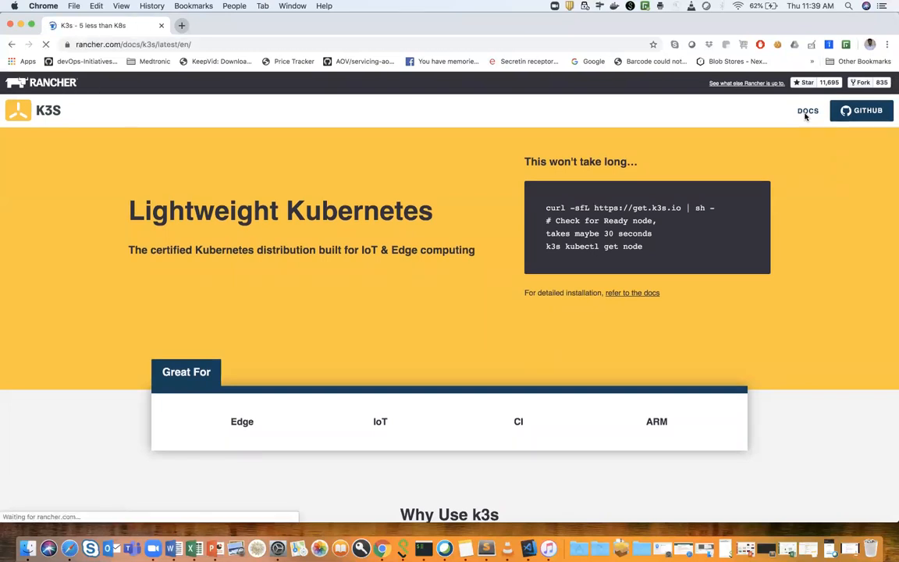
click(809, 109)
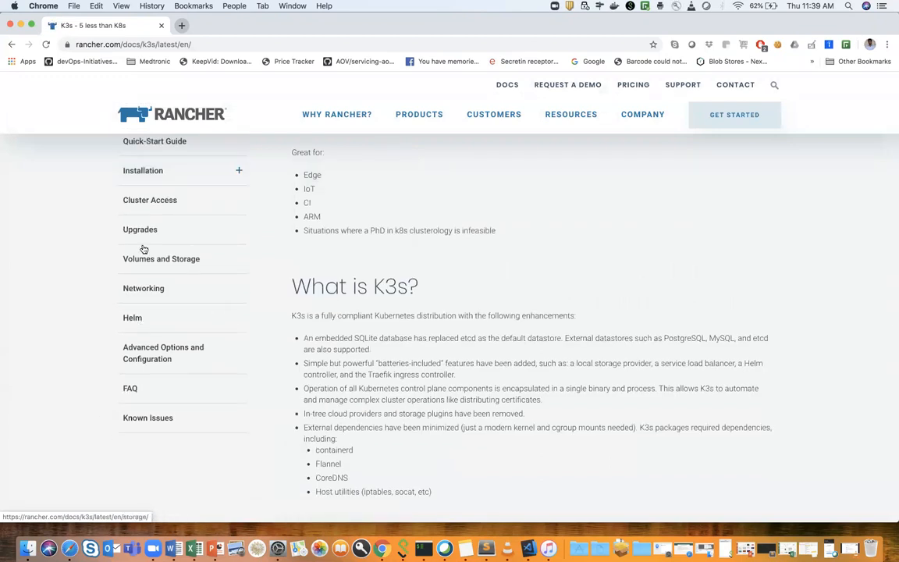
click(162, 352)
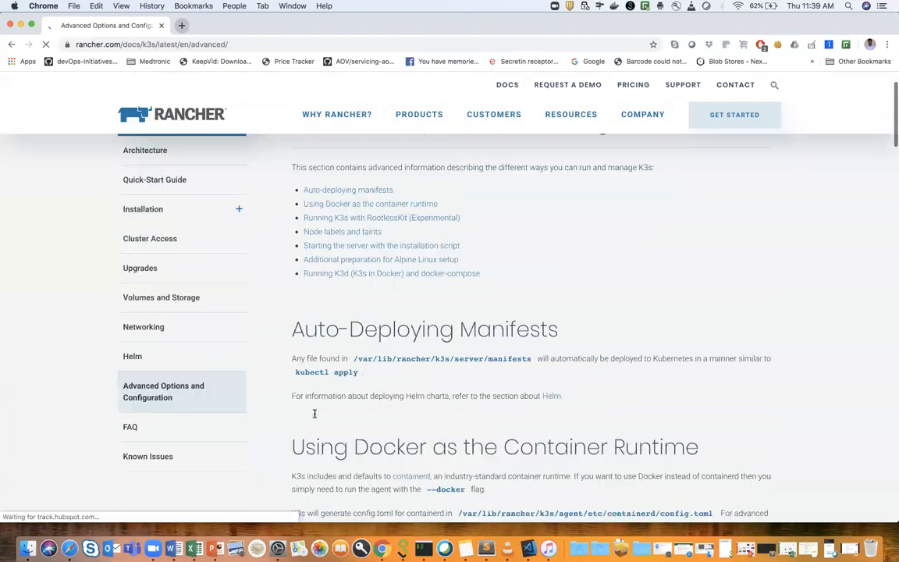
Step: Scroll through the Advanced Options and Configuration docs and return toward the top
scroll(down, 3)
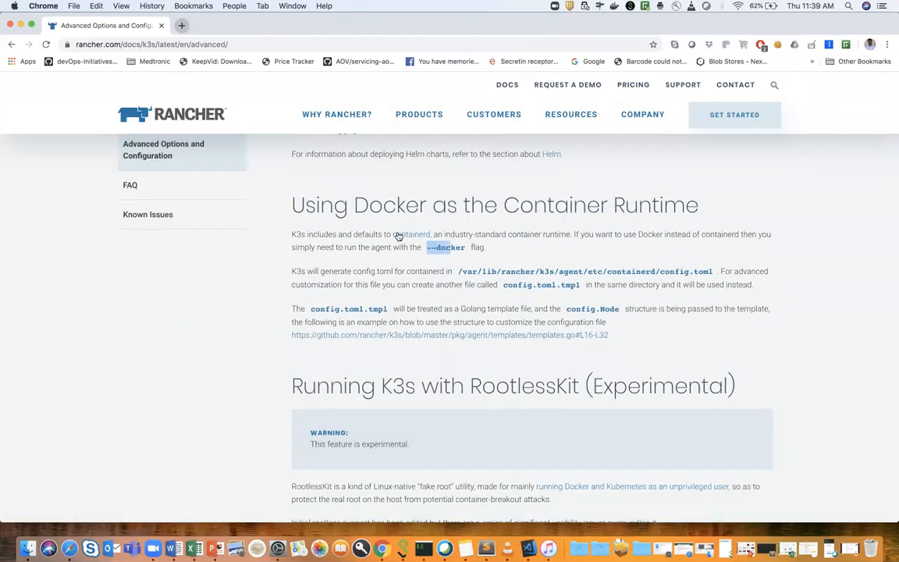
mouse_move(412, 234)
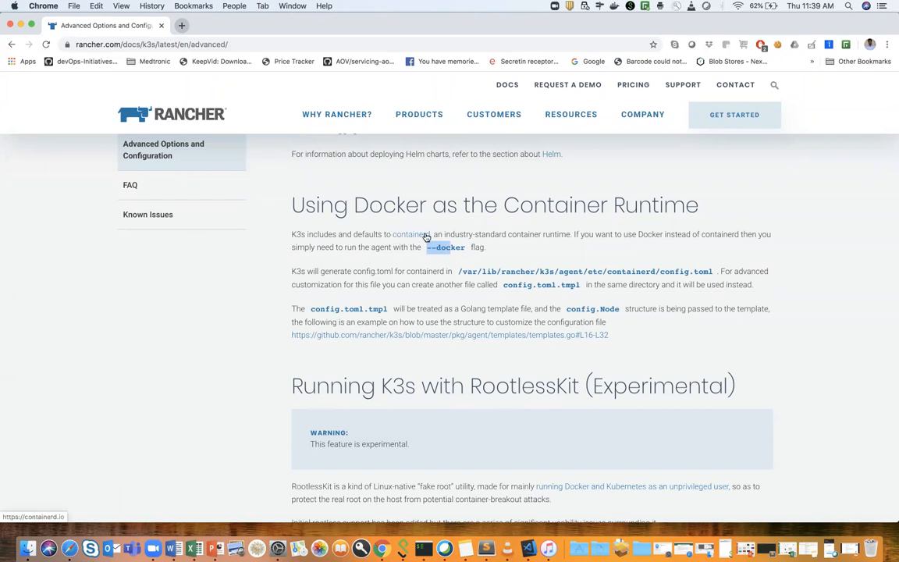
mouse_move(421, 268)
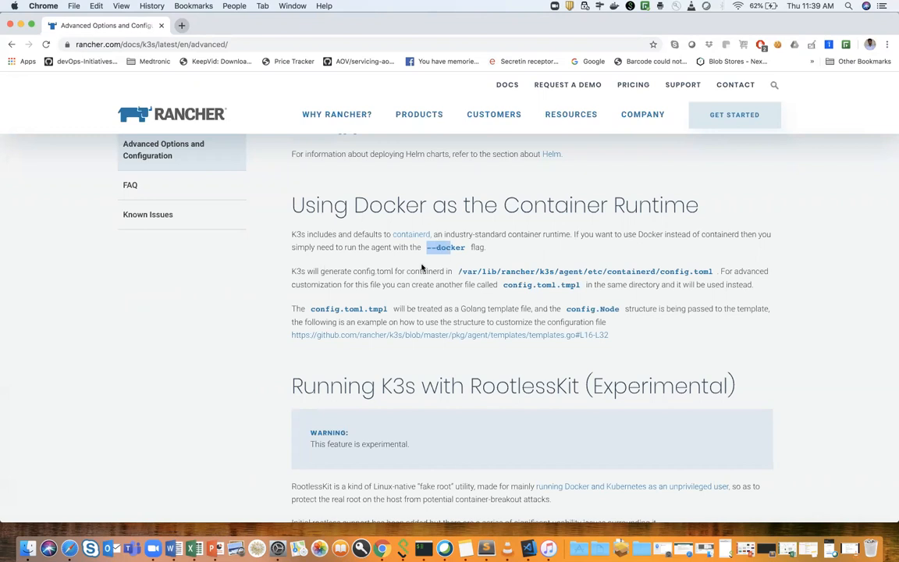
mouse_move(436, 253)
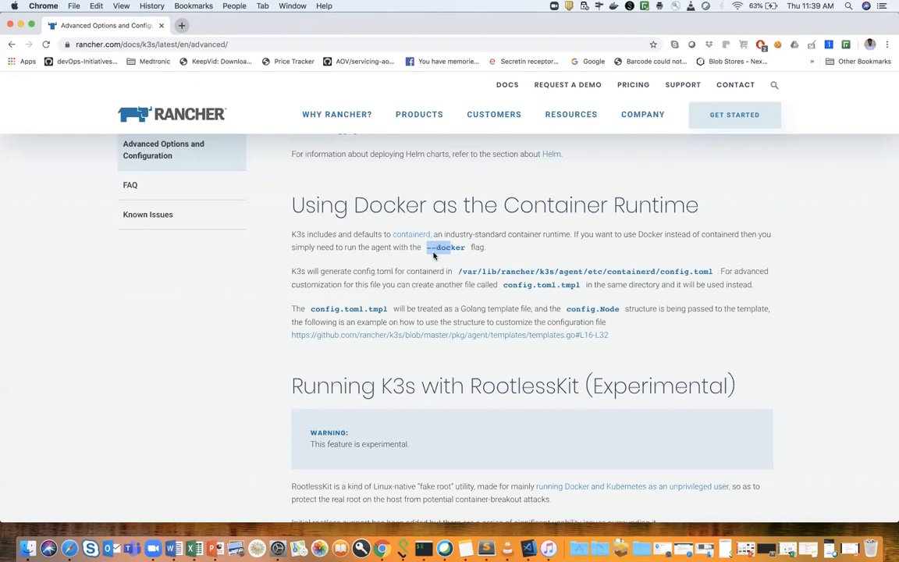
scroll(down, 3)
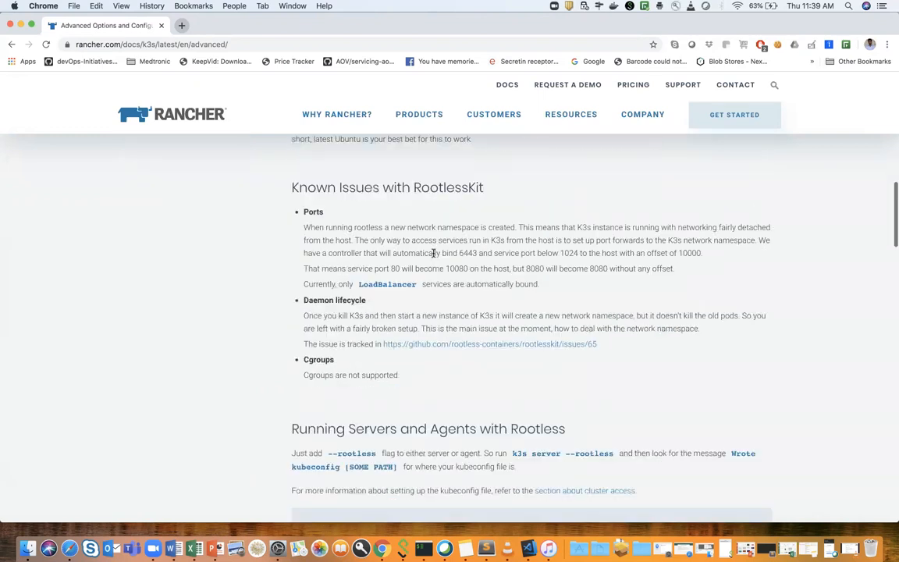
scroll(down, 3)
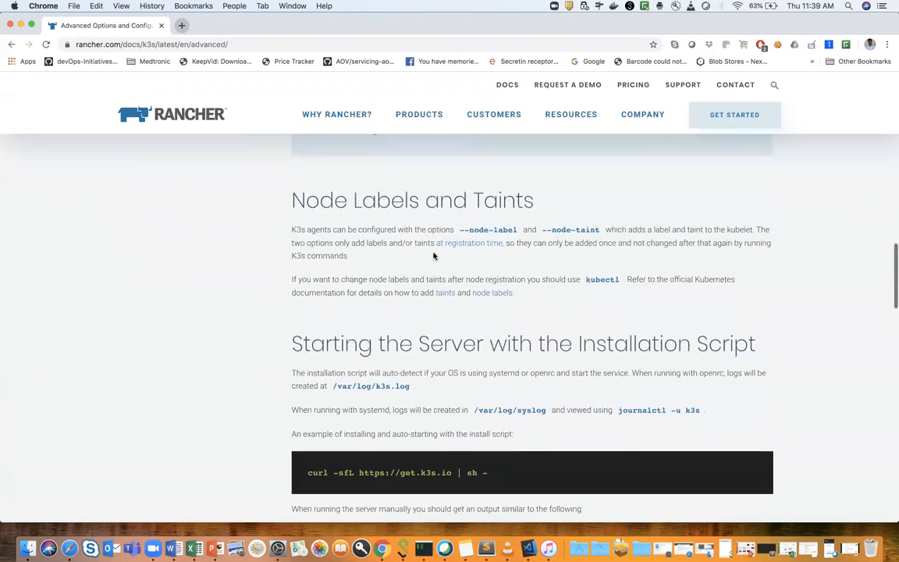
scroll(down, 3)
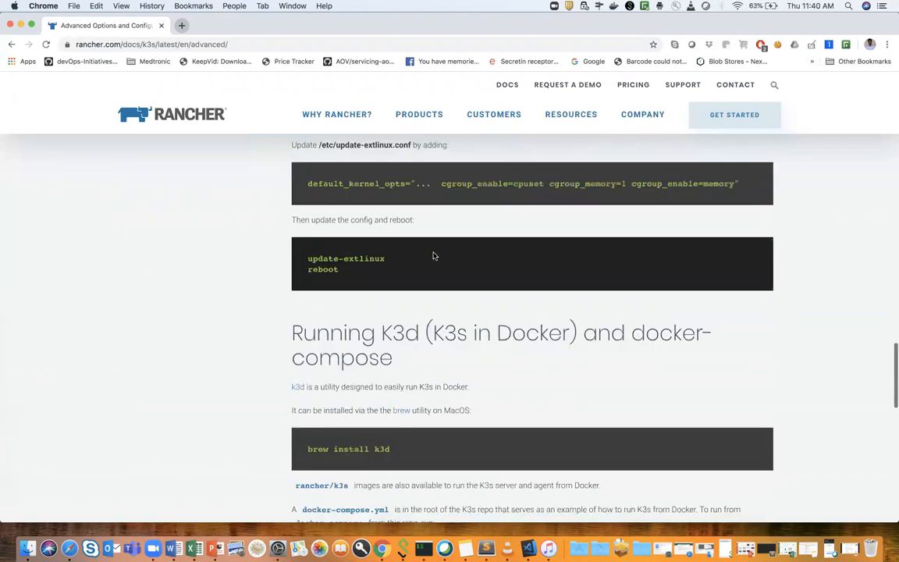
scroll(up, 3)
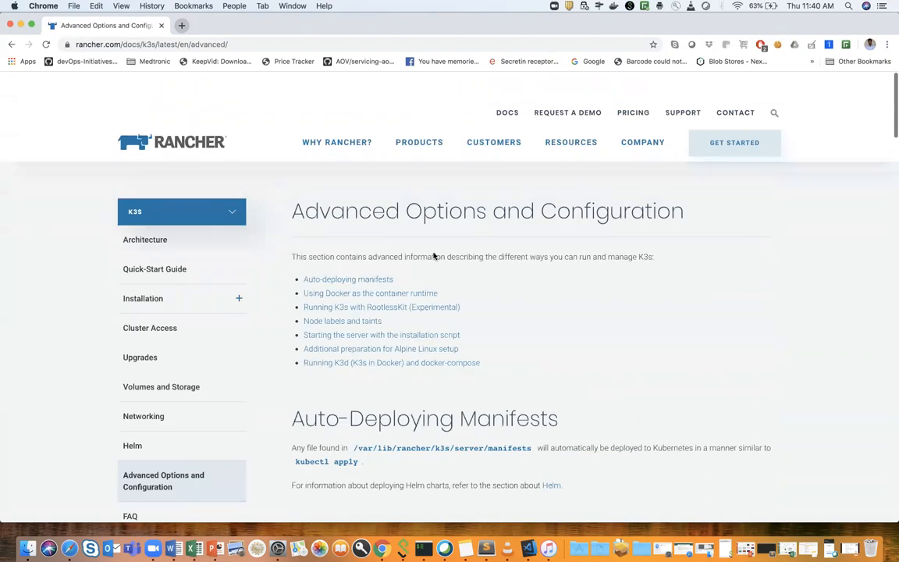